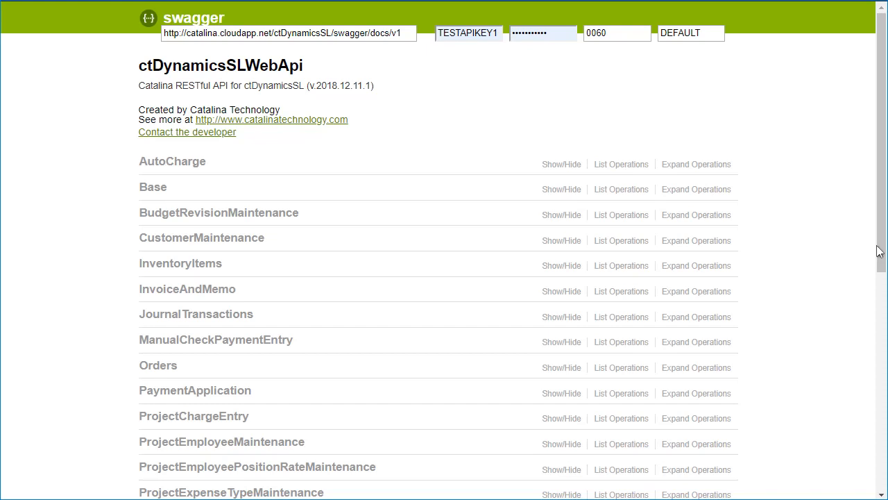
{"action": "mouse_move", "coordinate": [601, 92]}
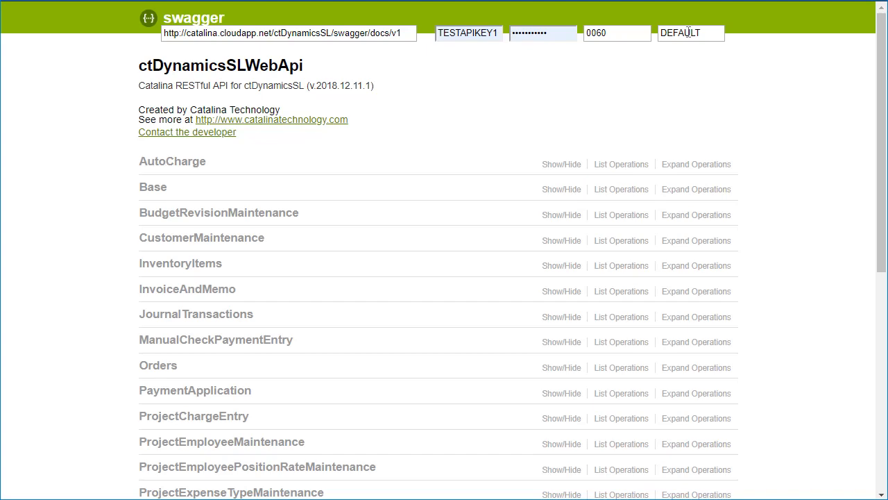
Step: Scroll to ProjectMaintenance and expand it to list its project and address operations
{"action": "scroll", "scroll_direction": "down", "scroll_amount": 3}
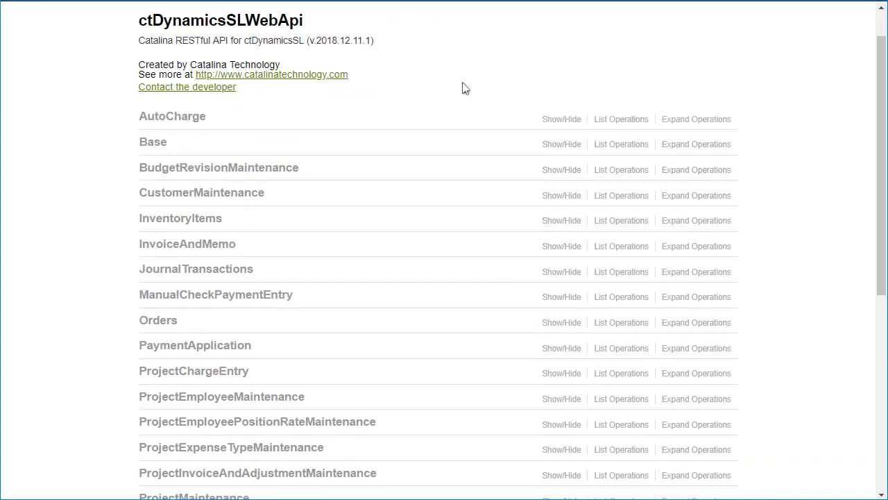
{"action": "scroll", "scroll_direction": "down", "scroll_amount": 3}
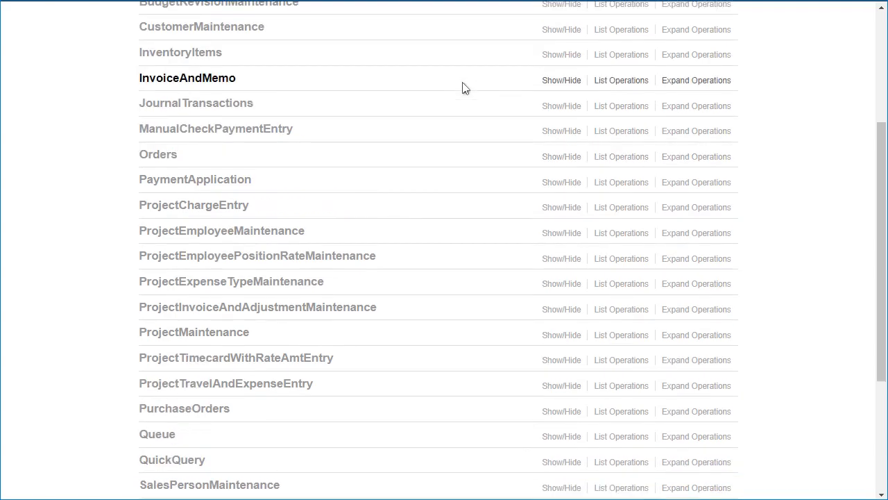
{"action": "left_click", "coordinate": [194, 331]}
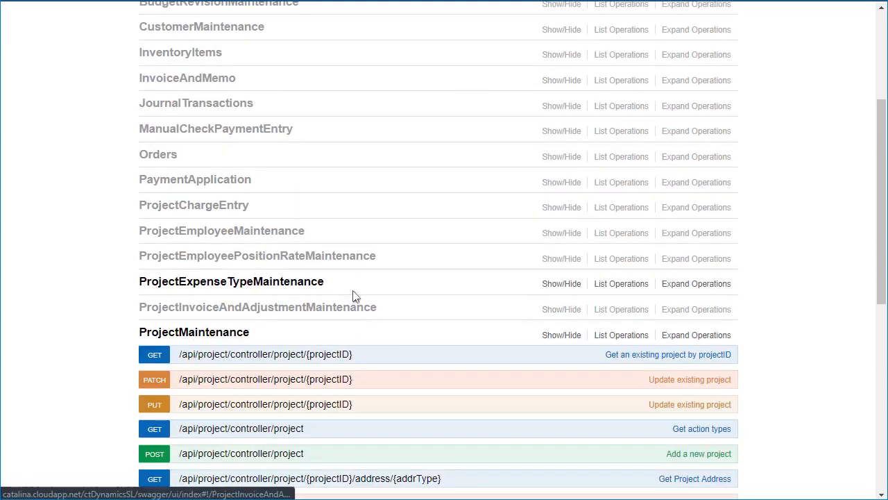
{"action": "scroll", "scroll_direction": "down", "scroll_amount": 3}
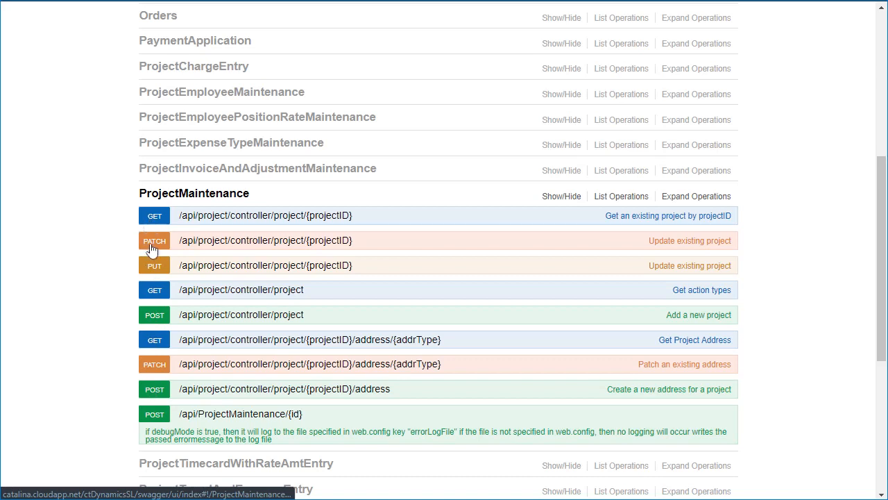
{"action": "mouse_move", "coordinate": [160, 327]}
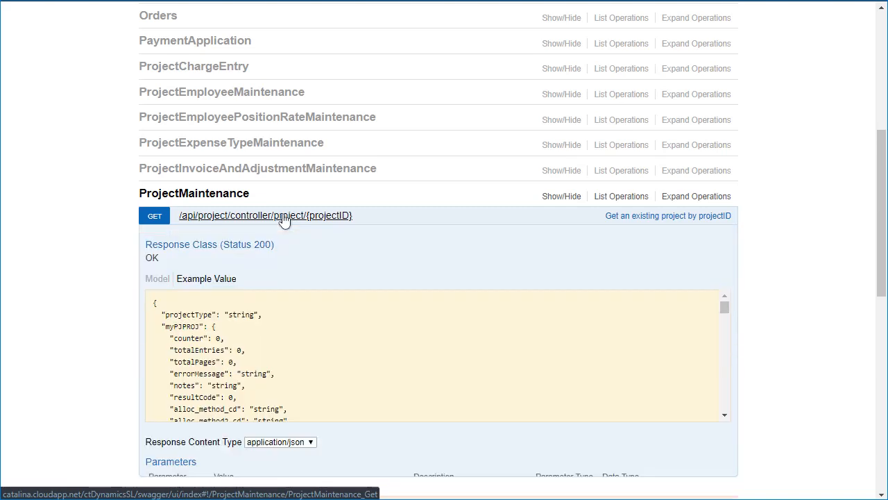
Step: Enter CO000003 as the projectID and run the get-project-by-ID call, returning 200
{"action": "scroll", "scroll_direction": "down", "scroll_amount": 3}
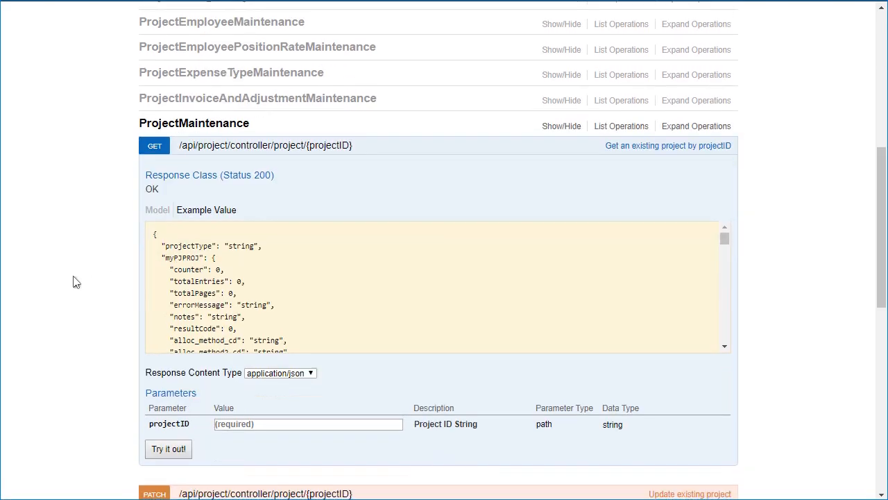
{"action": "scroll", "scroll_direction": "down", "scroll_amount": 3}
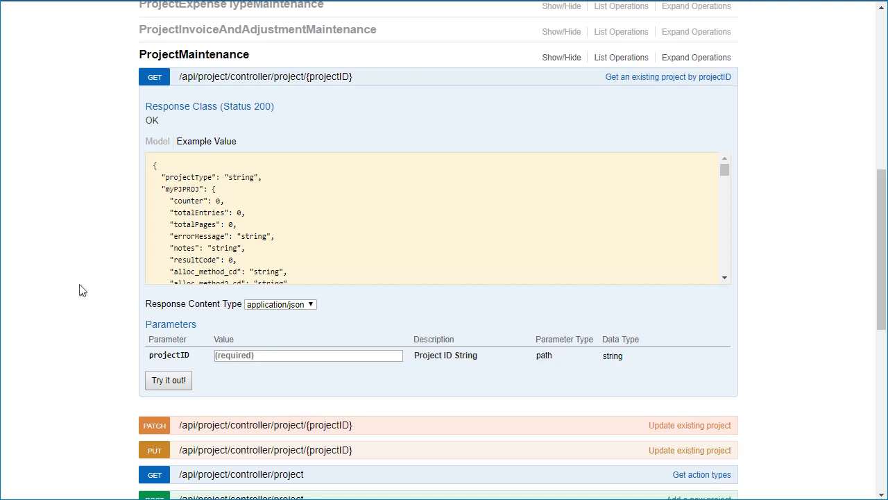
{"action": "mouse_move", "coordinate": [203, 191]}
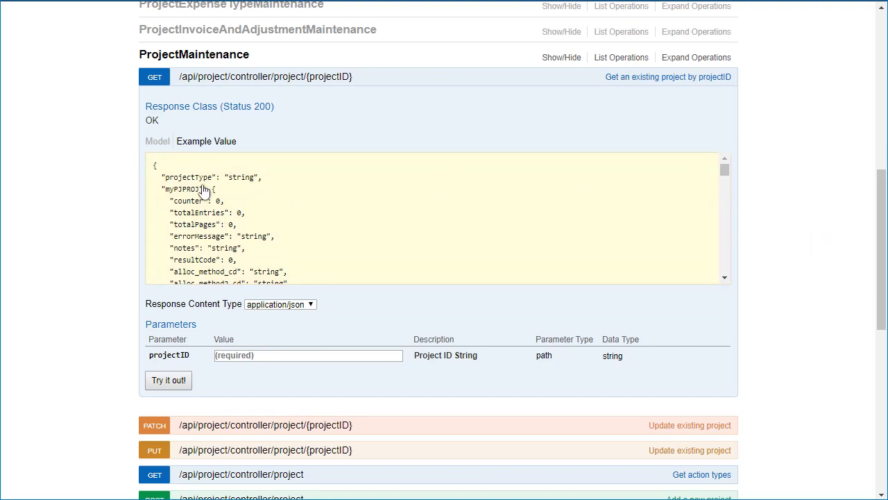
{"action": "scroll", "scroll_direction": "down", "scroll_amount": 3}
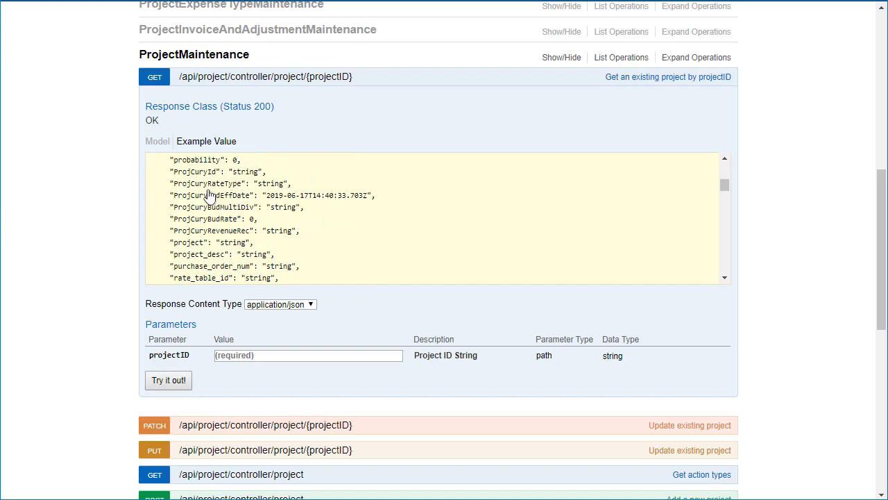
{"action": "scroll", "scroll_direction": "down", "scroll_amount": 3}
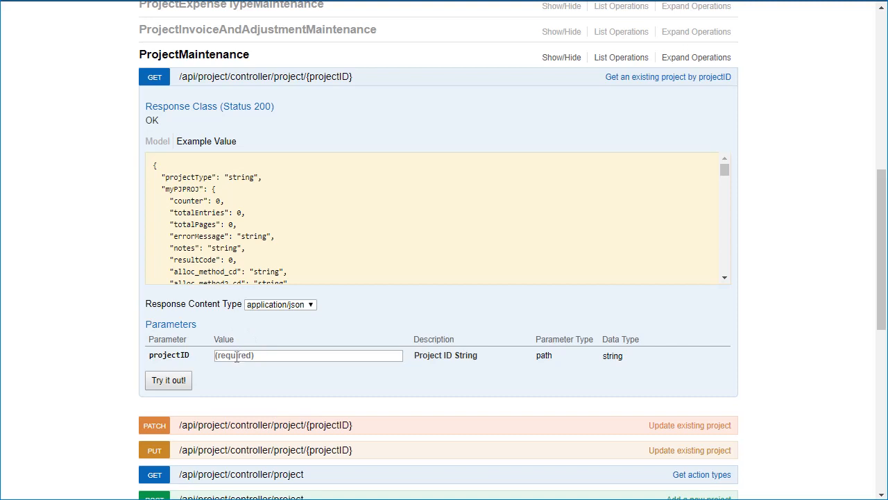
{"action": "type", "text": "CO000003"}
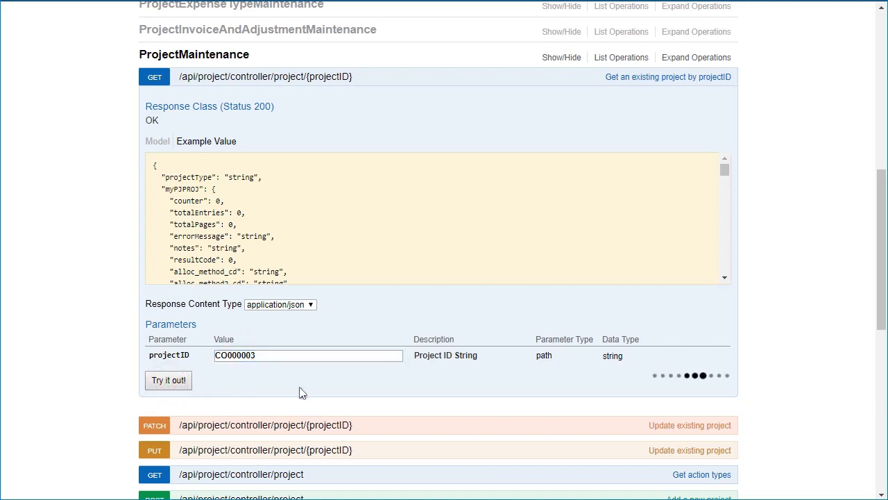
{"action": "left_click", "coordinate": [168, 380]}
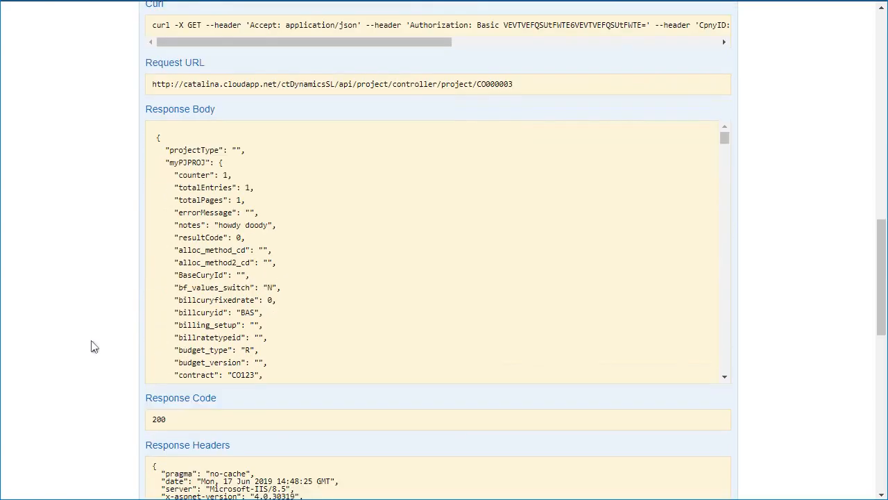
Step: Scroll through the CO000003 project record and task entries to the generated curl command
{"action": "scroll", "scroll_direction": "down", "scroll_amount": 3}
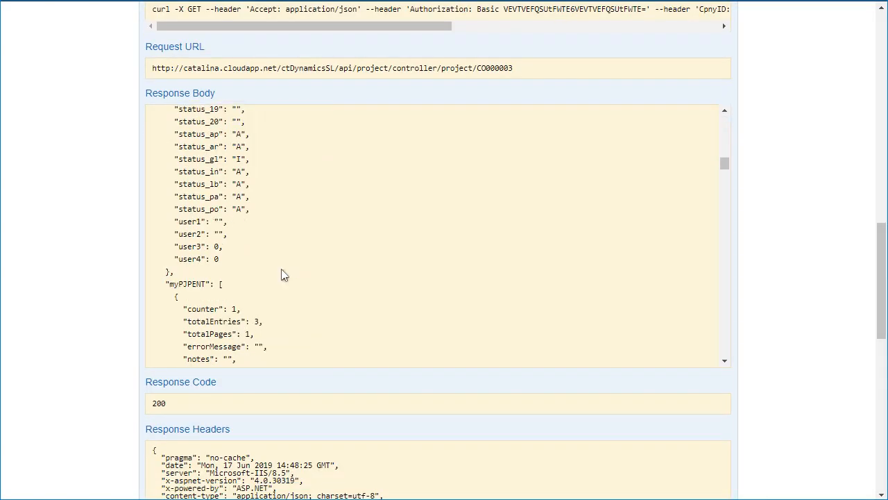
{"action": "scroll", "scroll_direction": "down", "scroll_amount": 3}
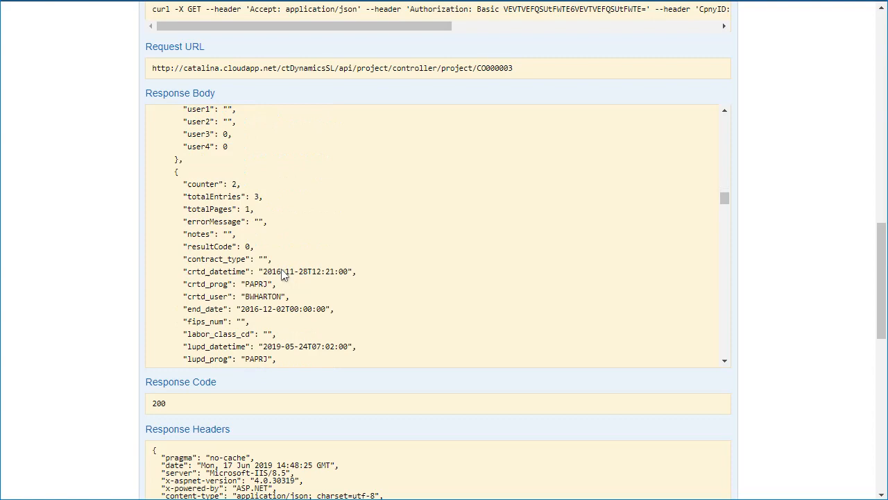
{"action": "scroll", "scroll_direction": "down", "scroll_amount": 3}
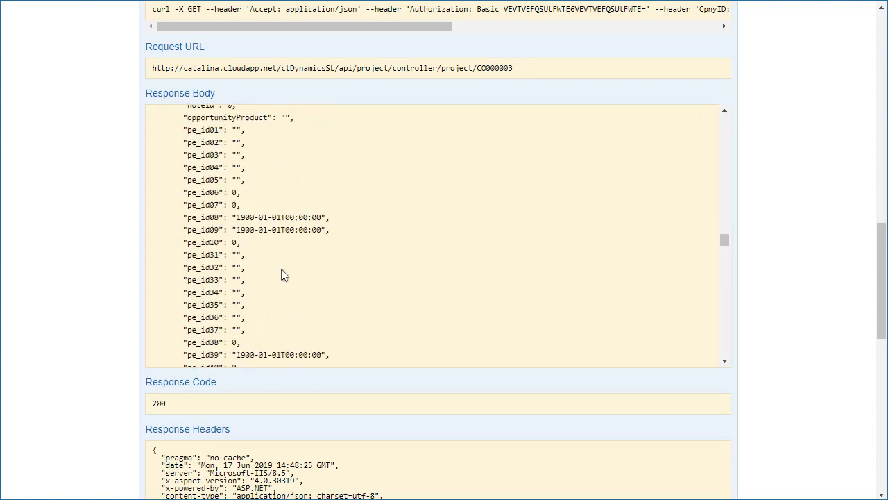
{"action": "scroll", "scroll_direction": "down", "scroll_amount": 3}
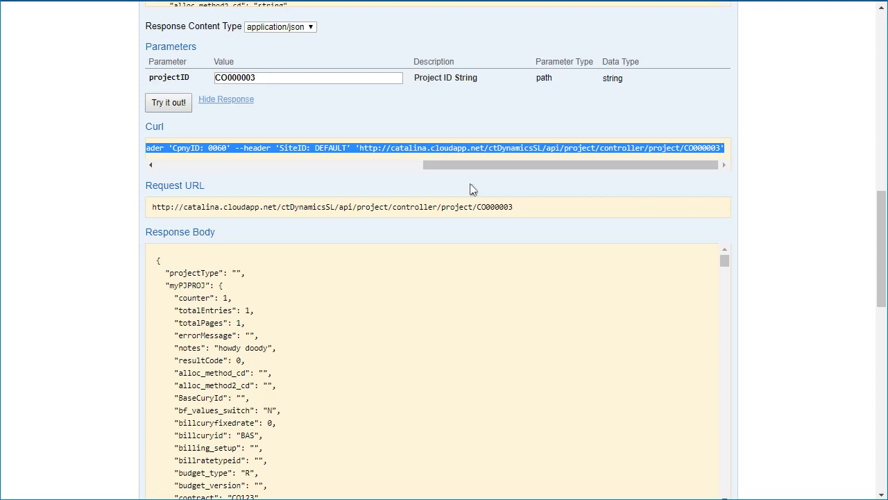
{"action": "mouse_move", "coordinate": [512, 260]}
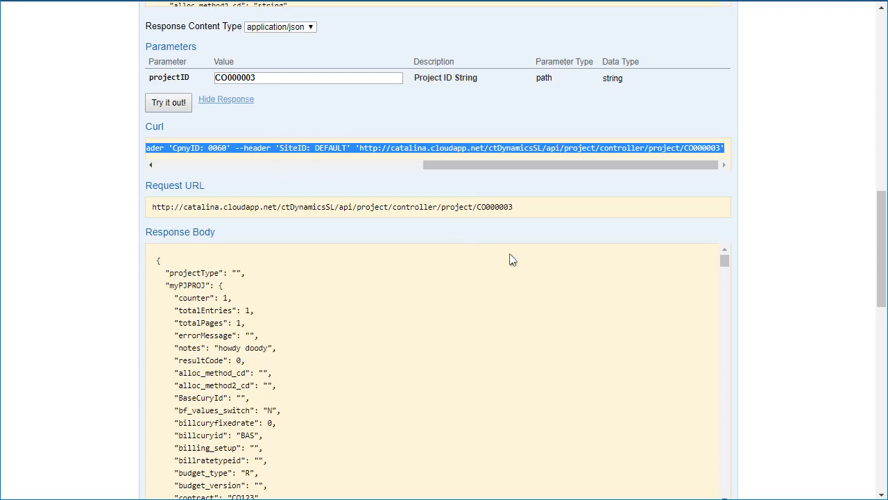
{"action": "mouse_move", "coordinate": [444, 476]}
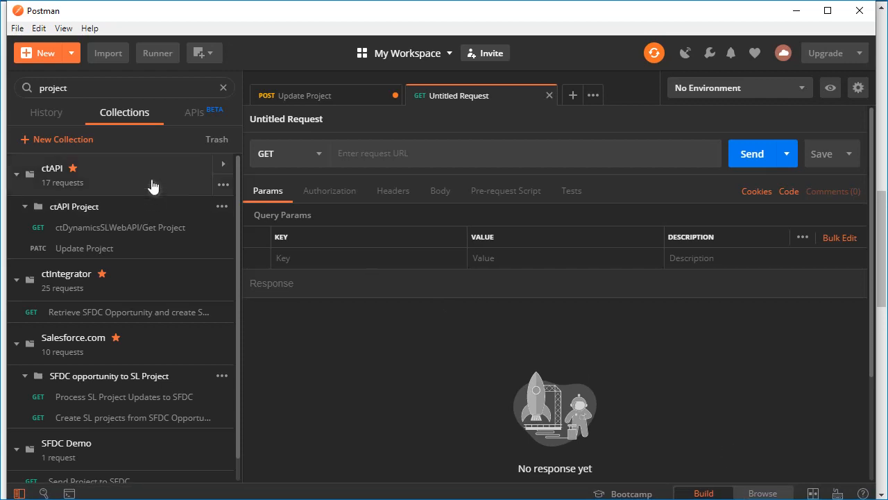
{"action": "mouse_move", "coordinate": [430, 121]}
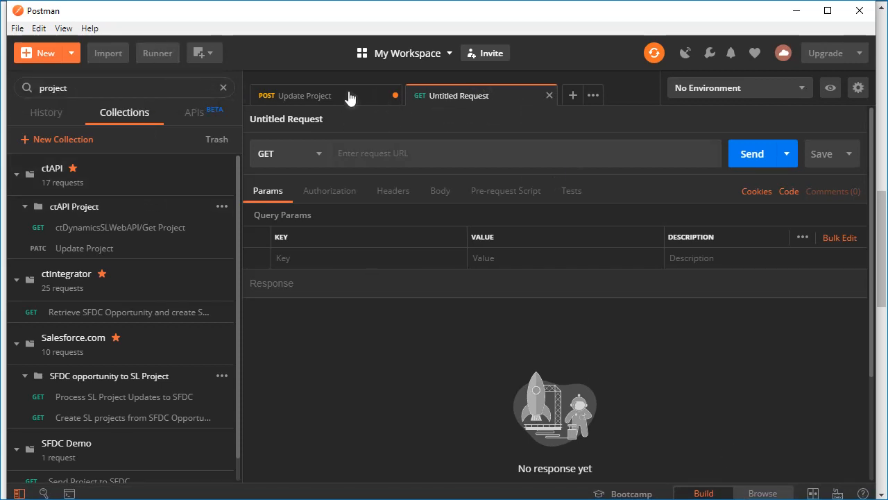
Step: Import the copied curl command as raw text into a new CO000003 GET request
{"action": "left_click", "coordinate": [108, 52]}
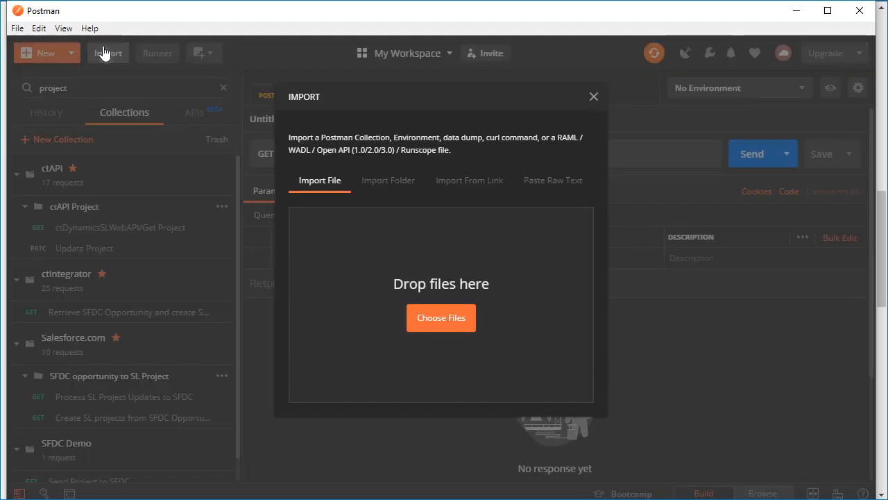
{"action": "left_click", "coordinate": [552, 179]}
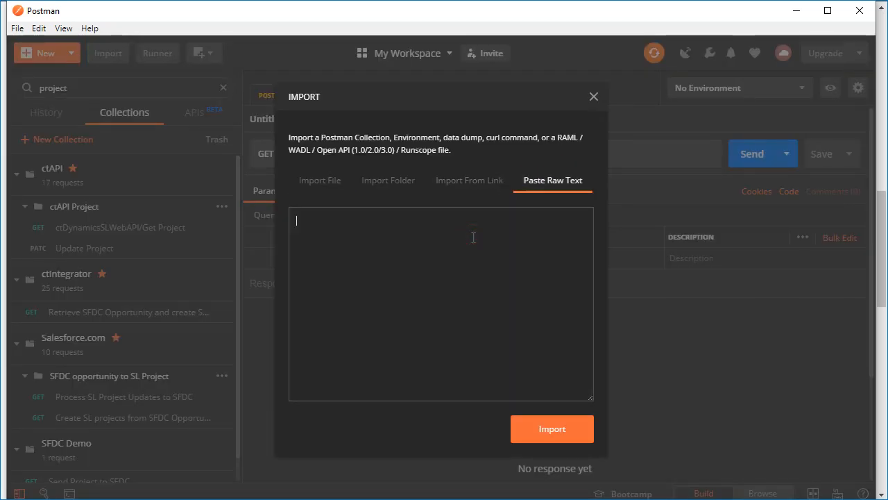
{"action": "left_click", "coordinate": [594, 96]}
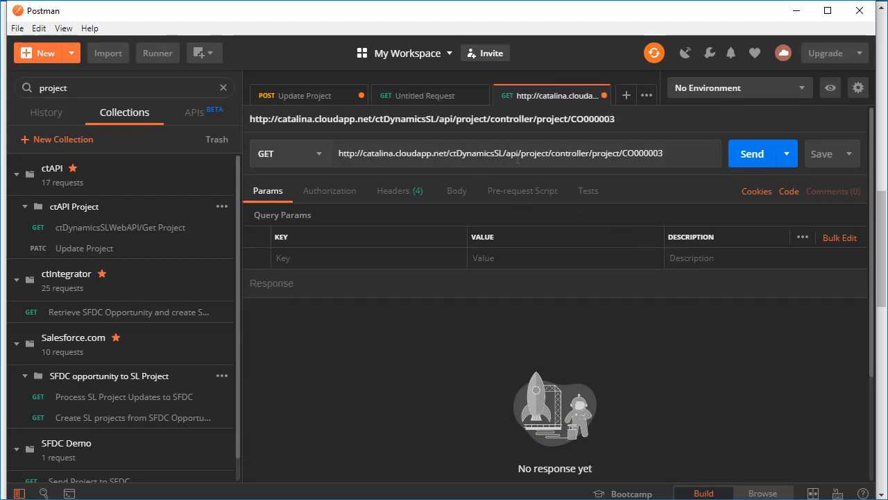
{"action": "mouse_move", "coordinate": [776, 179]}
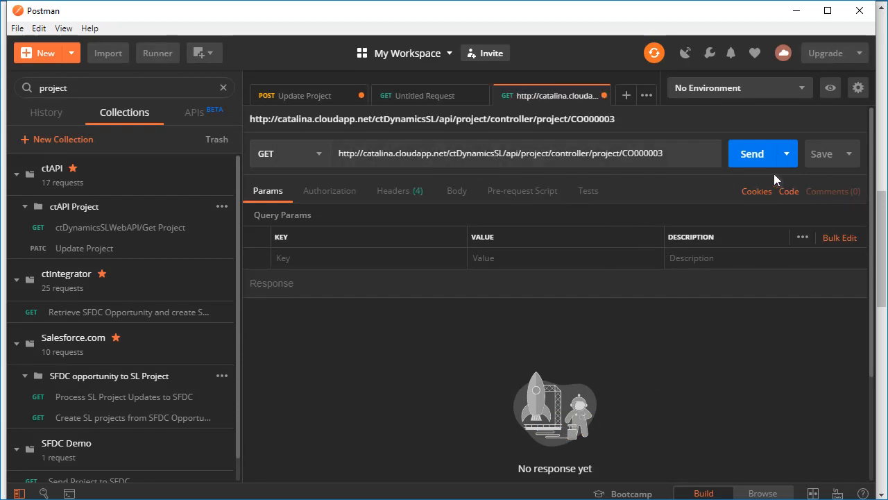
Step: Send the CO000003 GET request and scroll through the 200 OK project and task JSON
{"action": "left_click", "coordinate": [752, 154]}
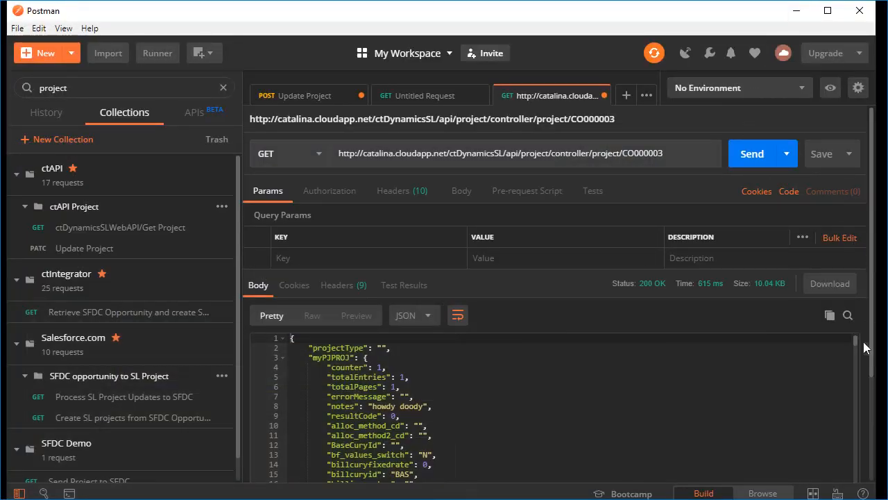
{"action": "scroll", "scroll_direction": "down", "scroll_amount": 3}
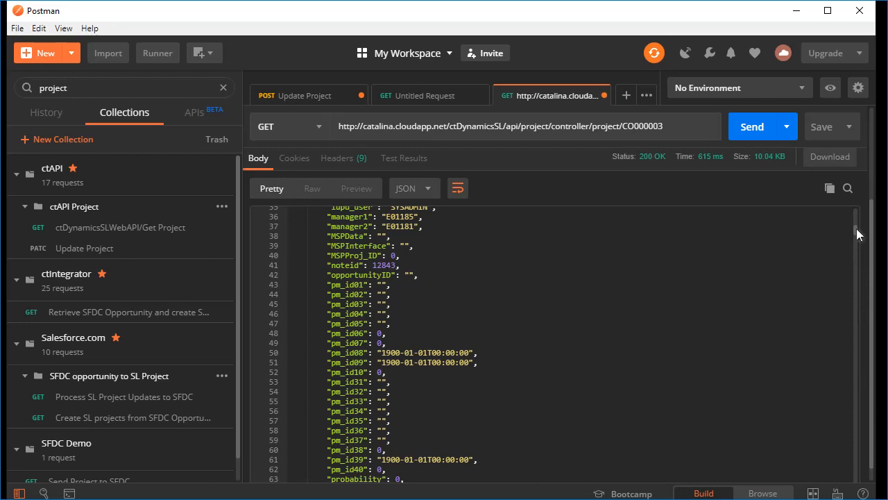
{"action": "scroll", "scroll_direction": "down", "scroll_amount": 3}
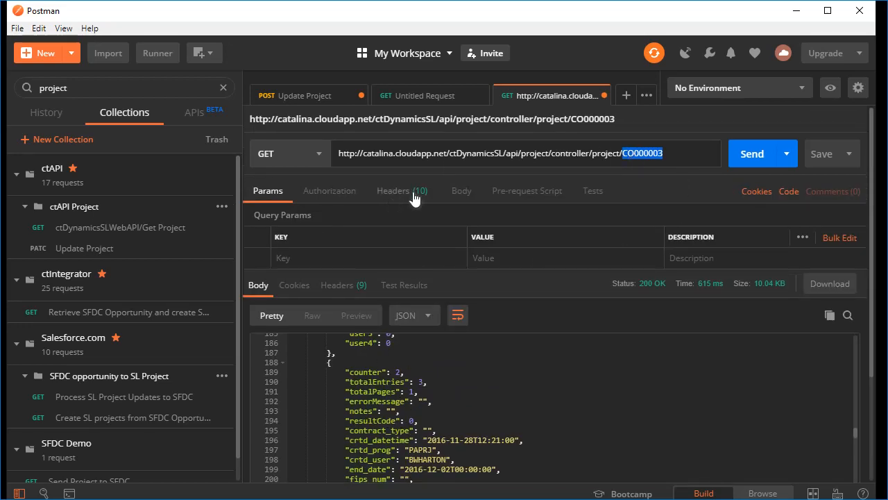
{"action": "mouse_move", "coordinate": [872, 333]}
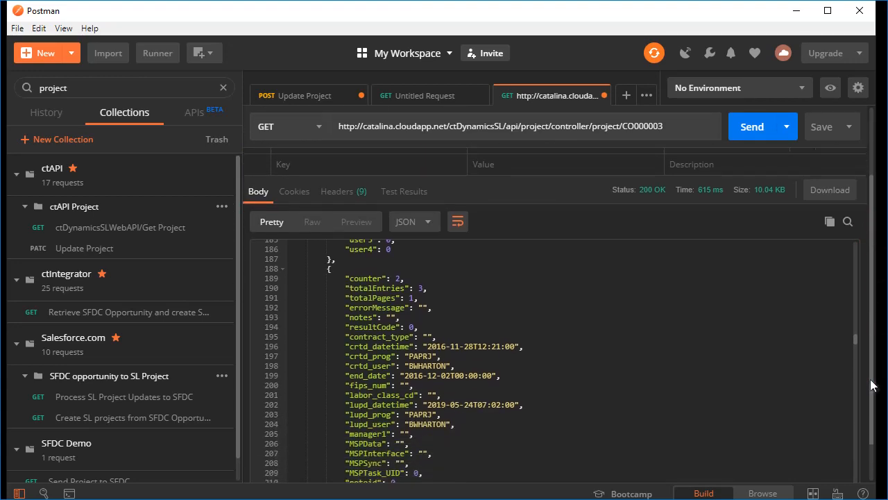
{"action": "scroll", "scroll_direction": "down", "scroll_amount": 3}
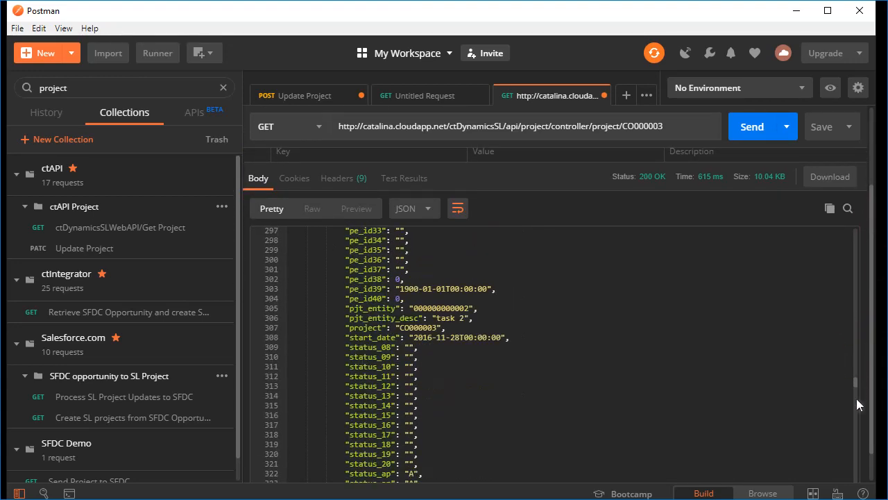
{"action": "scroll", "scroll_direction": "down", "scroll_amount": 3}
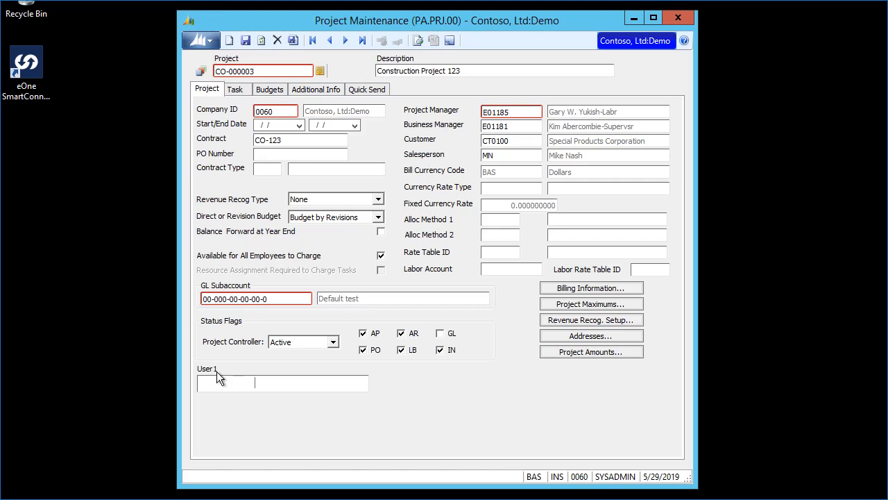
{"action": "mouse_move", "coordinate": [86, 476]}
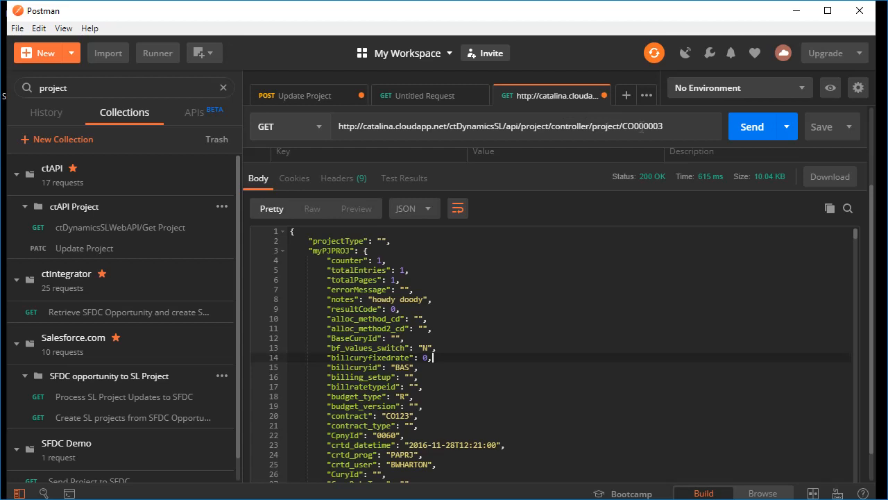
Step: Change the CO000003 request method from GET to PATCH
{"action": "double_click", "coordinate": [642, 126]}
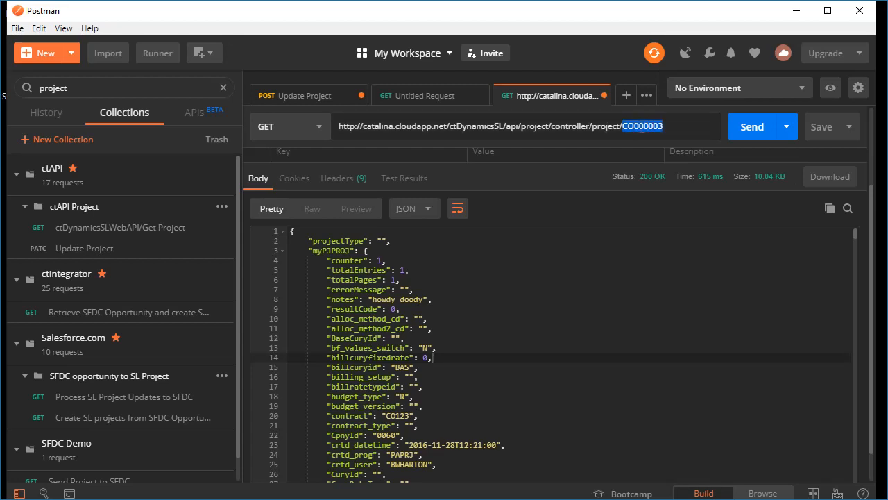
{"action": "left_click", "coordinate": [289, 126]}
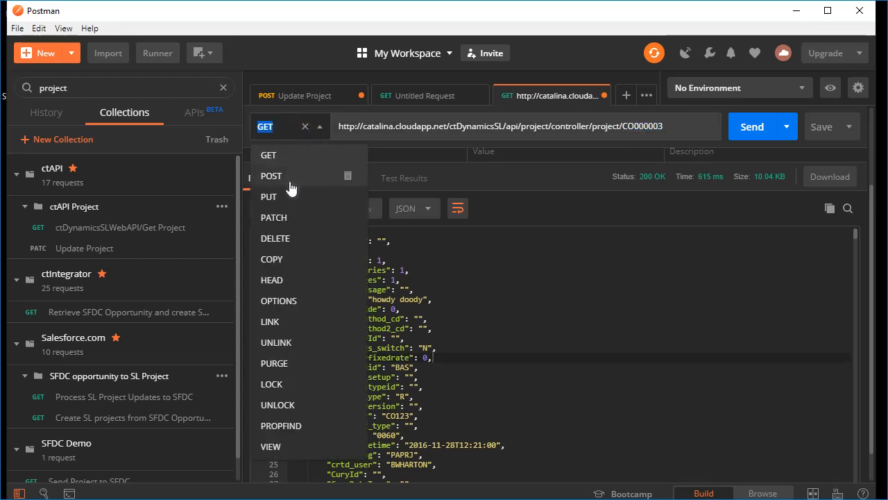
{"action": "left_click", "coordinate": [274, 218]}
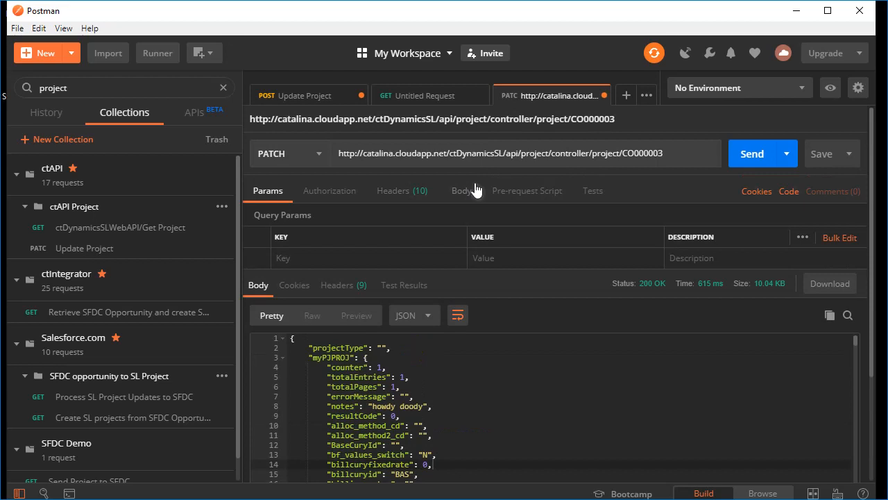
Step: Give it a raw JSON body setting myPJPROJ user1 to "a023600000Ez0grAAB"
{"action": "left_click", "coordinate": [461, 191]}
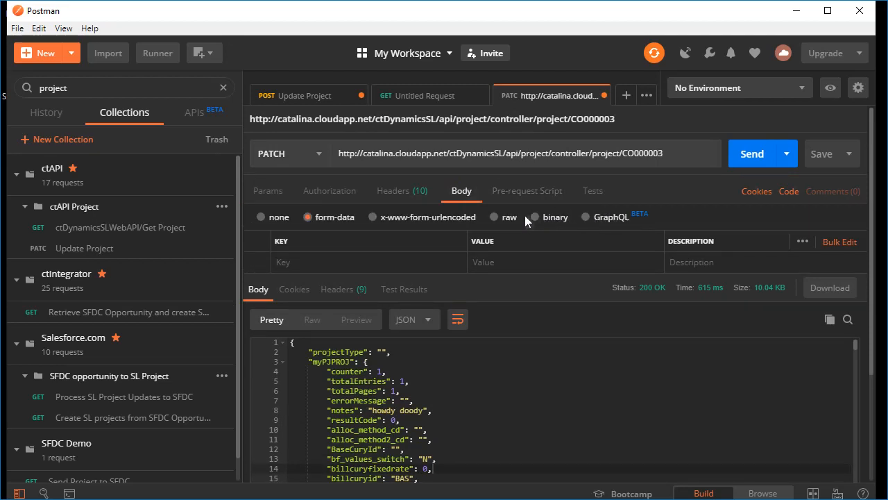
{"action": "left_click", "coordinate": [494, 216]}
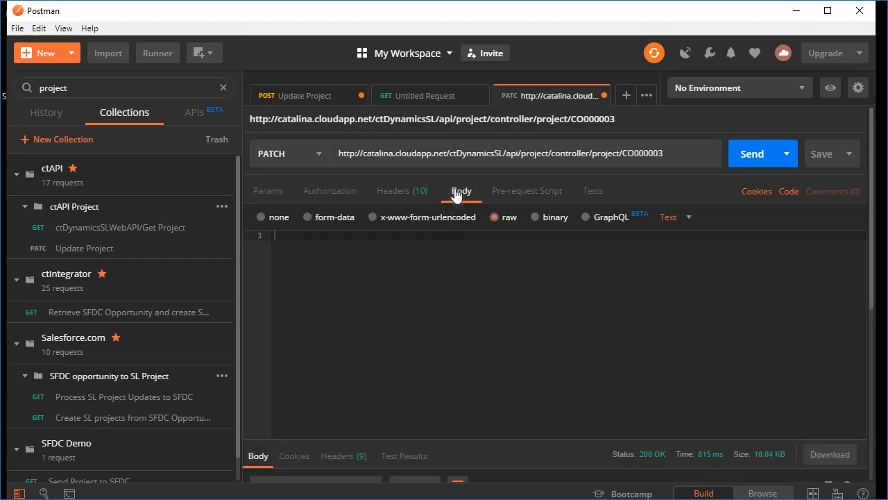
{"action": "left_click", "coordinate": [673, 217]}
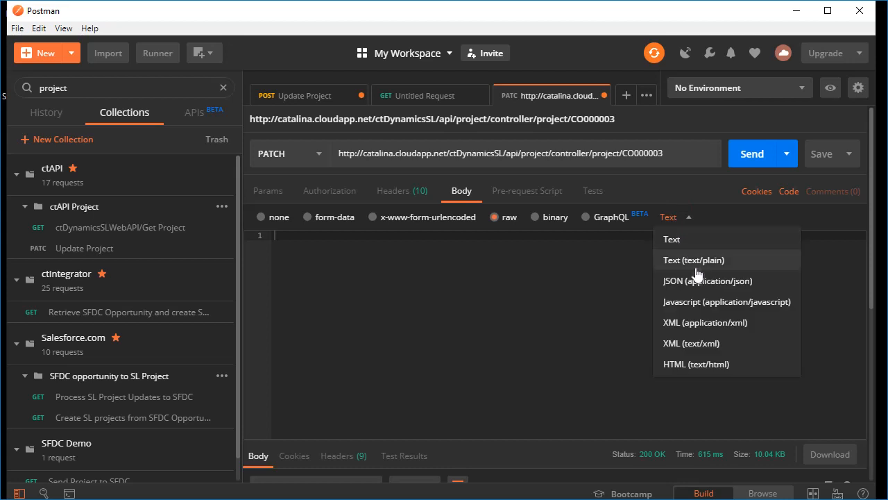
{"action": "left_click", "coordinate": [707, 281]}
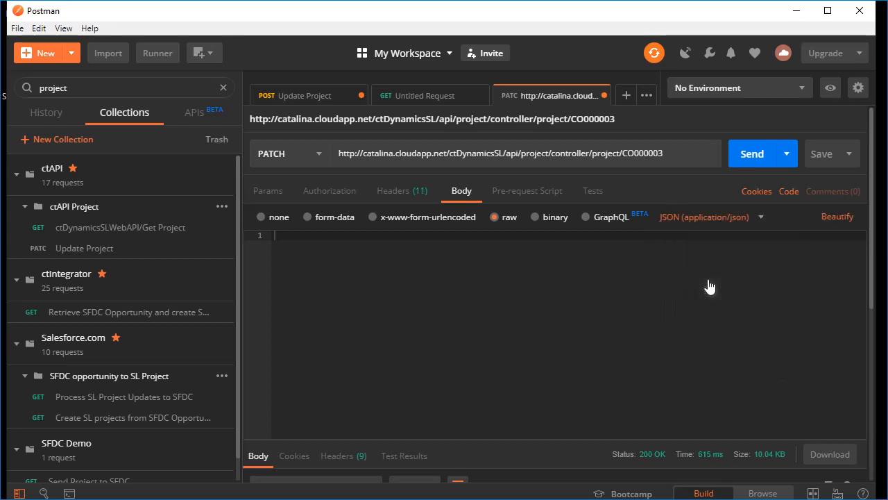
{"action": "mouse_move", "coordinate": [715, 227]}
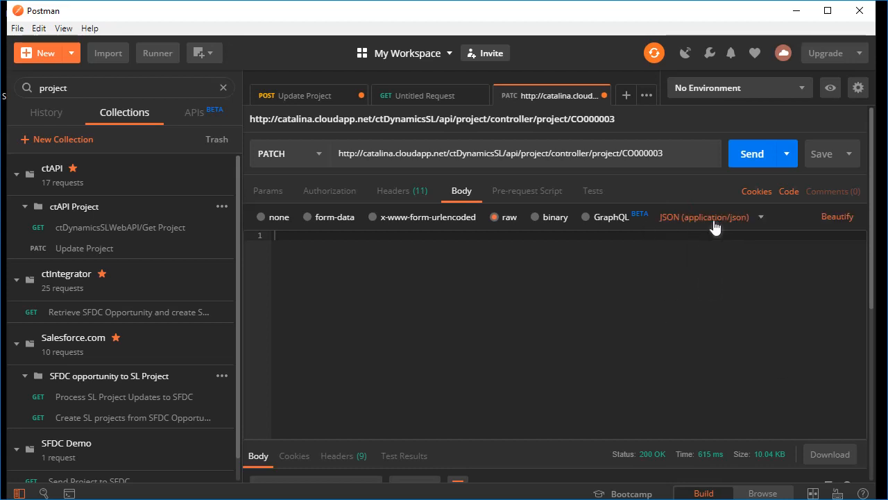
{"action": "type", "text": "{\"myPJPROJ\": {\"user1\": \"a023600000Ez0grAAB\"}}"}
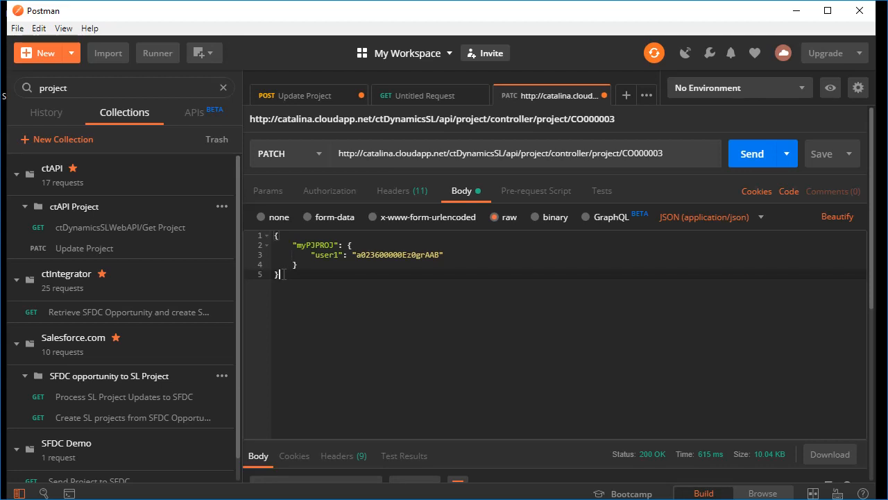
{"action": "mouse_move", "coordinate": [291, 448]}
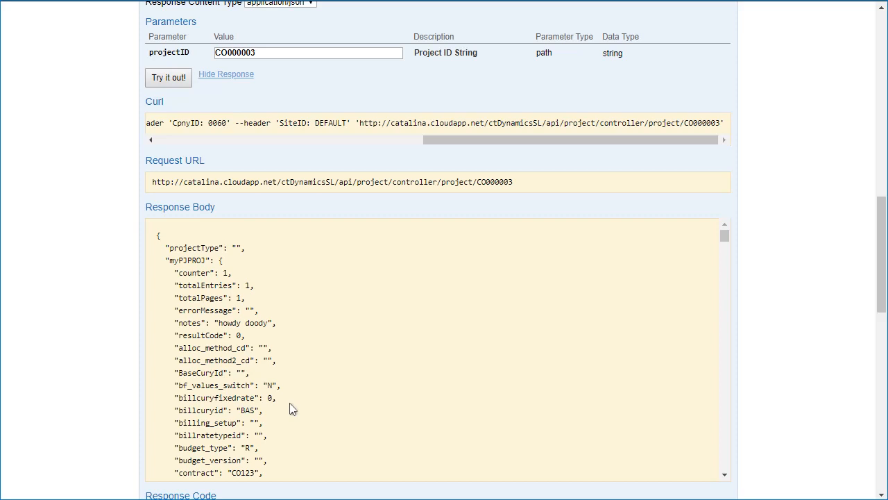
{"action": "mouse_move", "coordinate": [764, 273]}
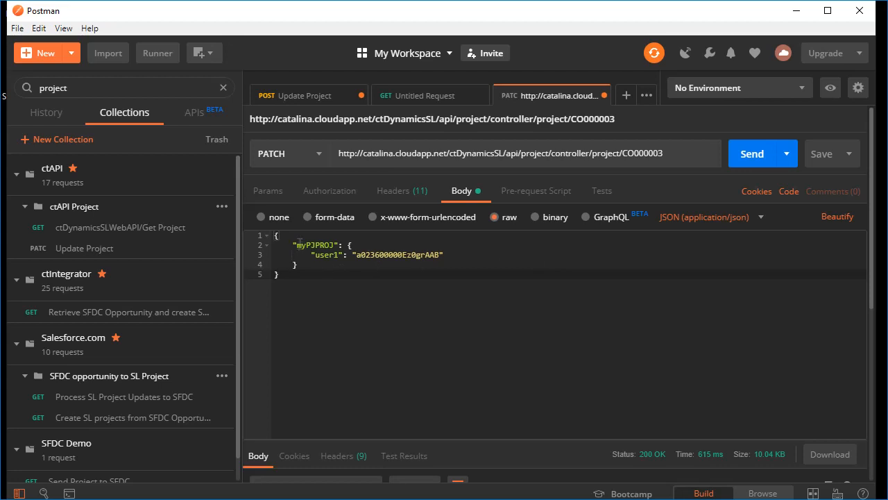
Step: Highlight the myPJPROJ object and the user1 field name in the PATCH body
{"action": "double_click", "coordinate": [326, 255]}
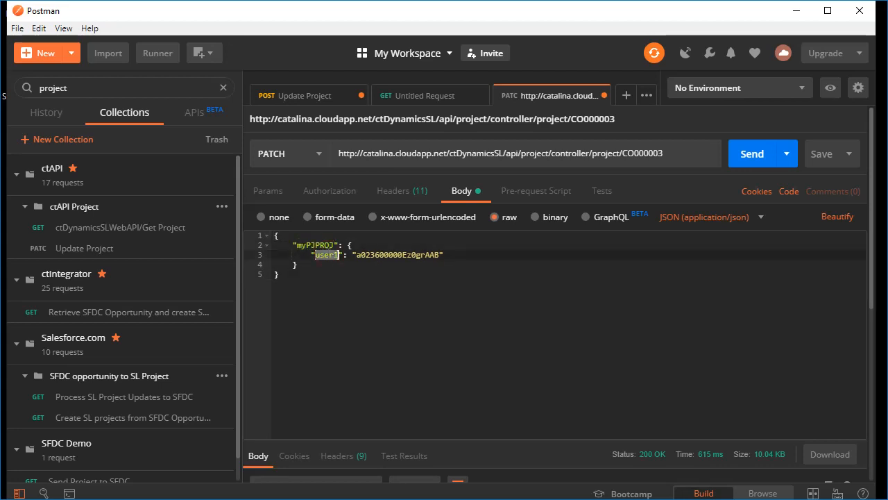
{"action": "mouse_move", "coordinate": [630, 213]}
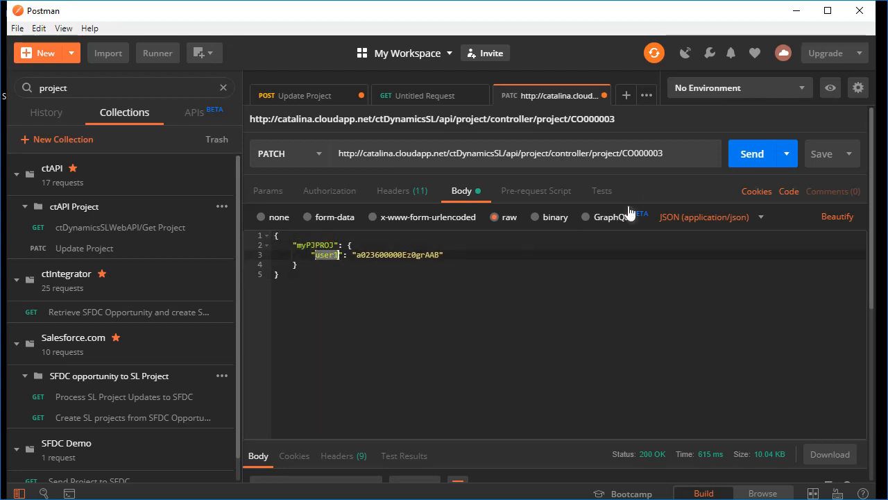
{"action": "double_click", "coordinate": [640, 153]}
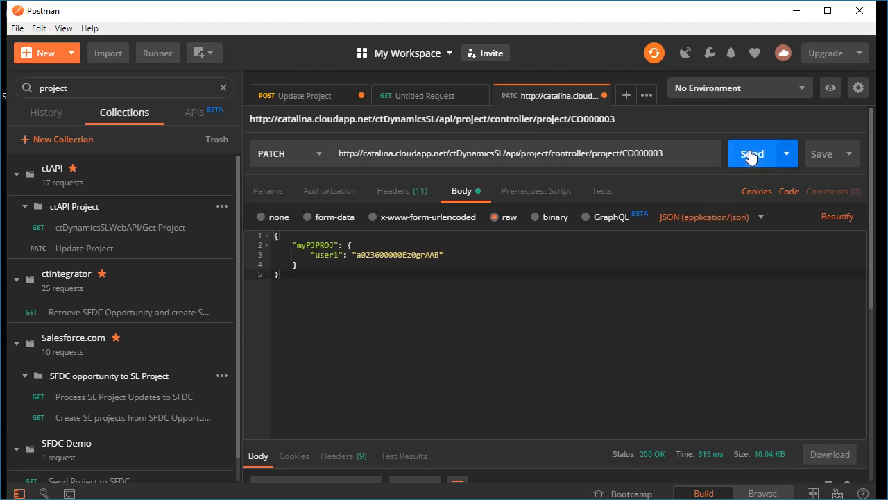
Step: Send the PATCH and highlight user1 a023600000Ez0grAAB in the 200 OK response
{"action": "left_click", "coordinate": [752, 153]}
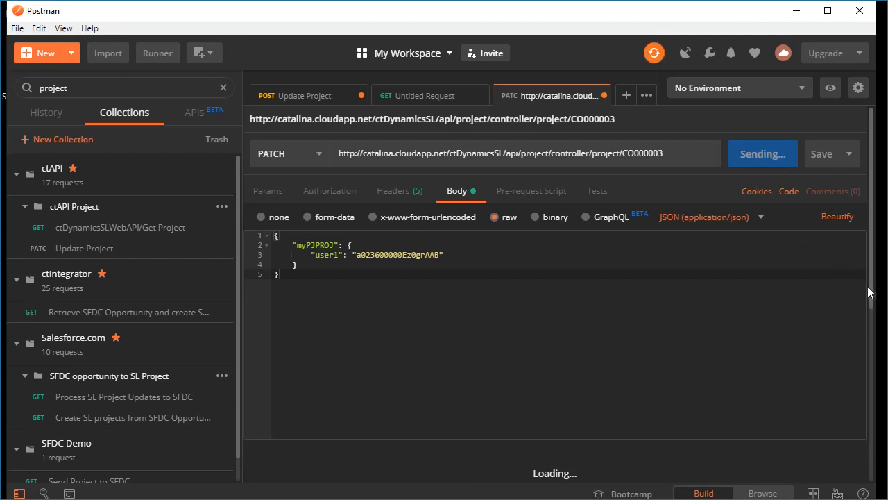
{"action": "left_click", "coordinate": [758, 153]}
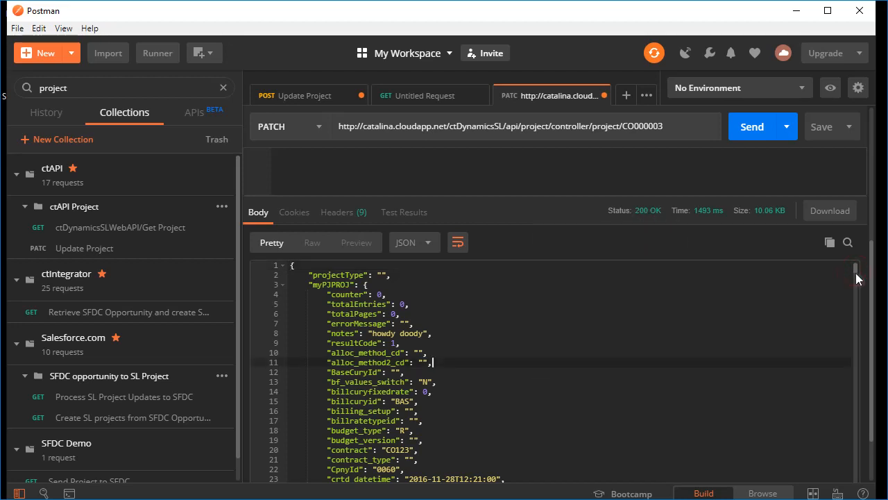
{"action": "scroll", "scroll_direction": "down", "scroll_amount": 3}
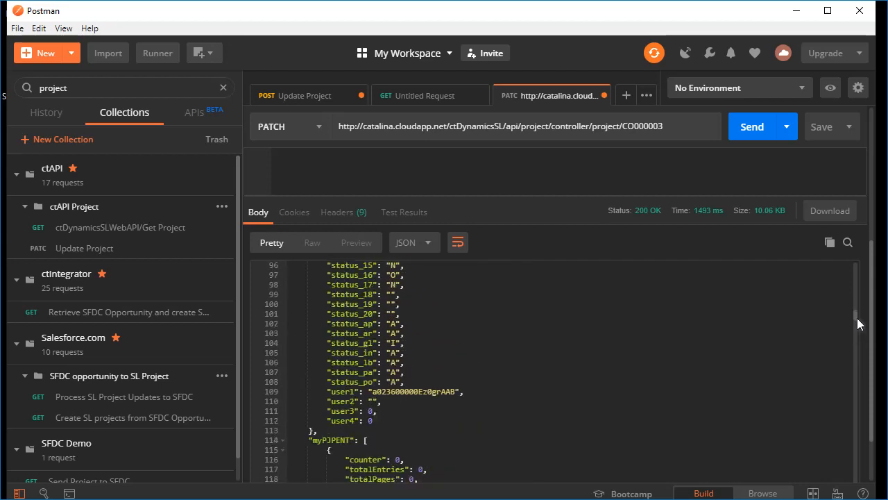
{"action": "mouse_move", "coordinate": [687, 356]}
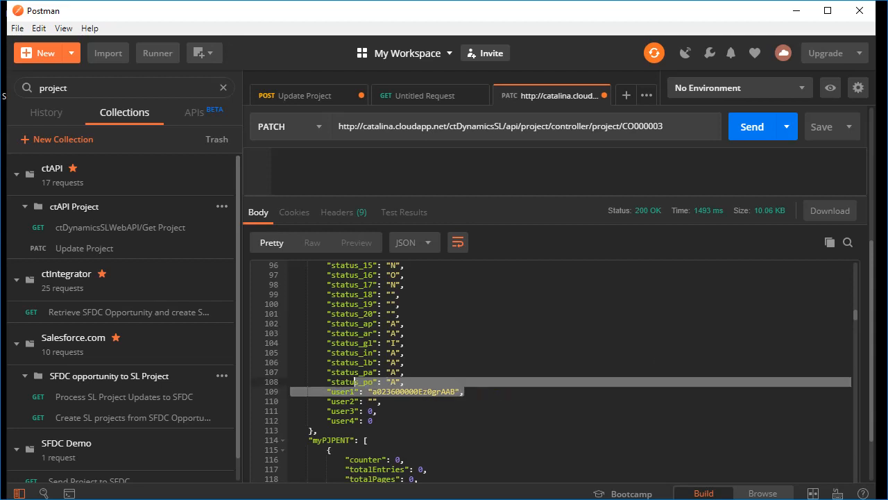
{"action": "double_click", "coordinate": [344, 391]}
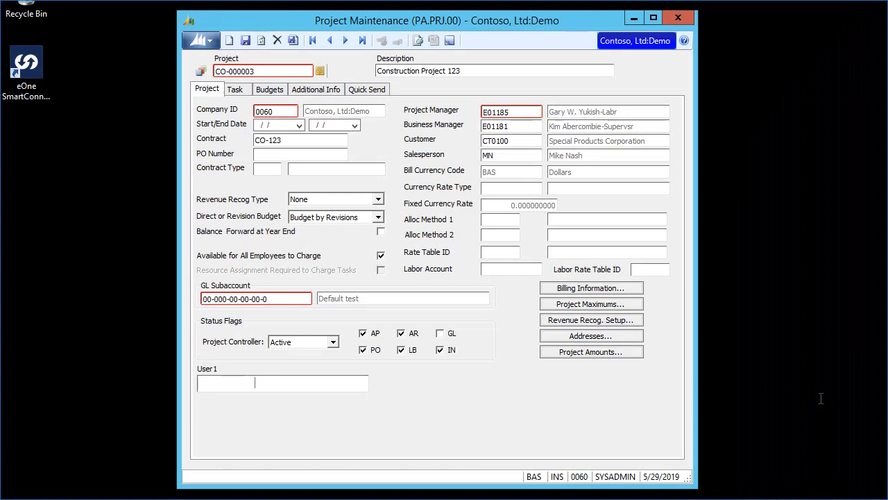
Step: Step away from and back to CO-000003, then check its User 1 field
{"action": "left_click", "coordinate": [346, 40]}
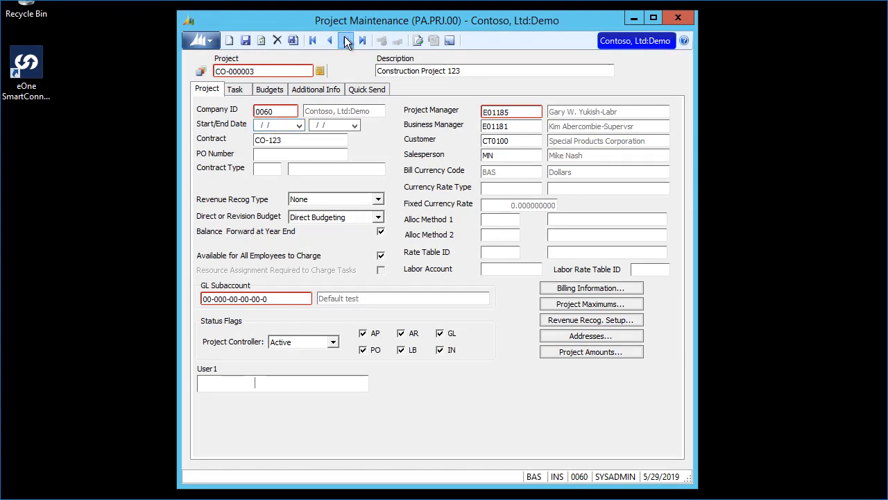
{"action": "left_click", "coordinate": [330, 40]}
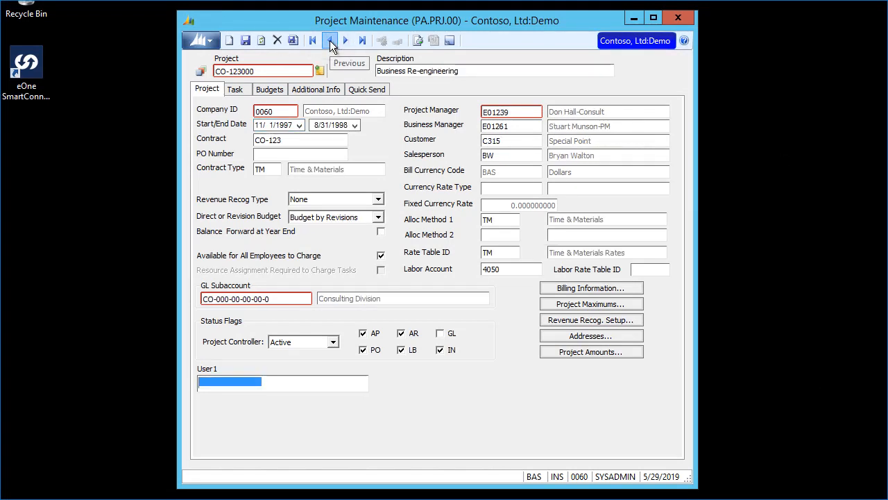
{"action": "left_click", "coordinate": [329, 39]}
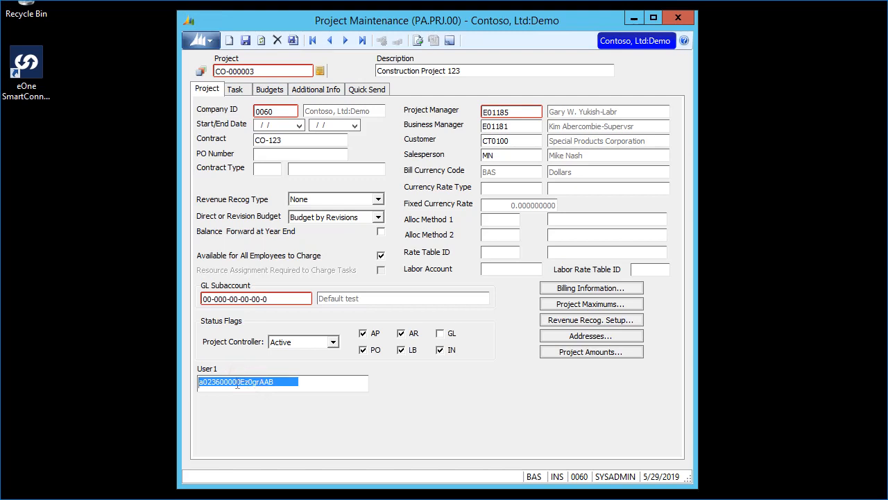
{"action": "left_click", "coordinate": [229, 382]}
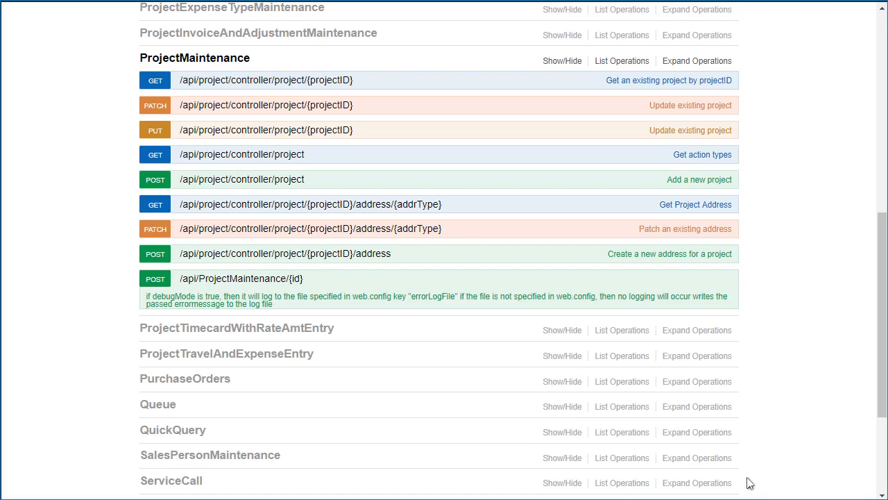
{"action": "mouse_move", "coordinate": [86, 354]}
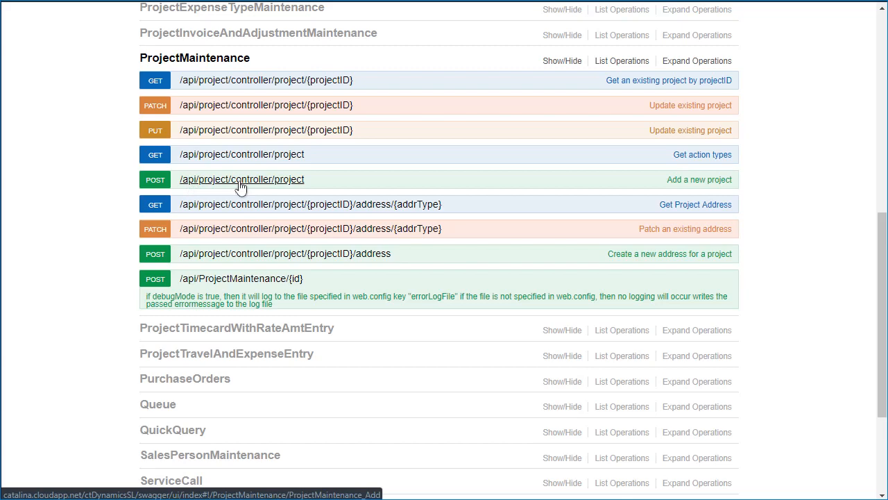
{"action": "mouse_move", "coordinate": [283, 186]}
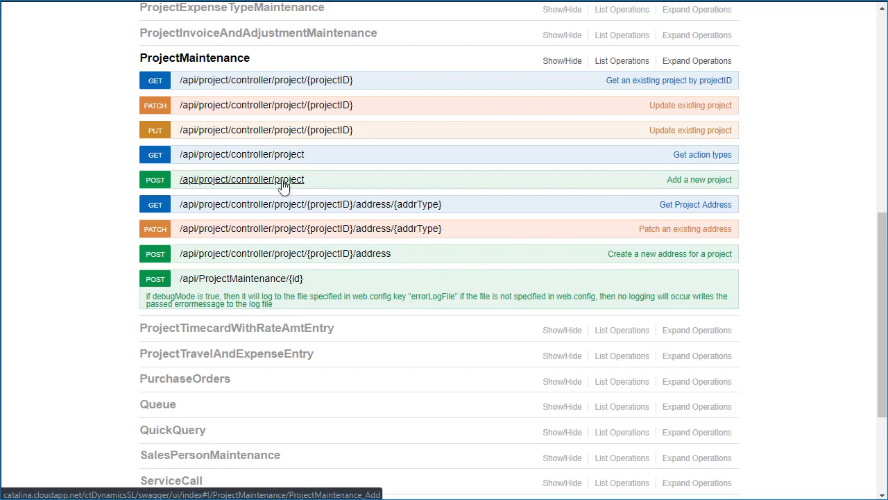
Step: Expand POST /api/project/controller/project and start typing JSON into inProjectScreenMessage
{"action": "left_click", "coordinate": [242, 179]}
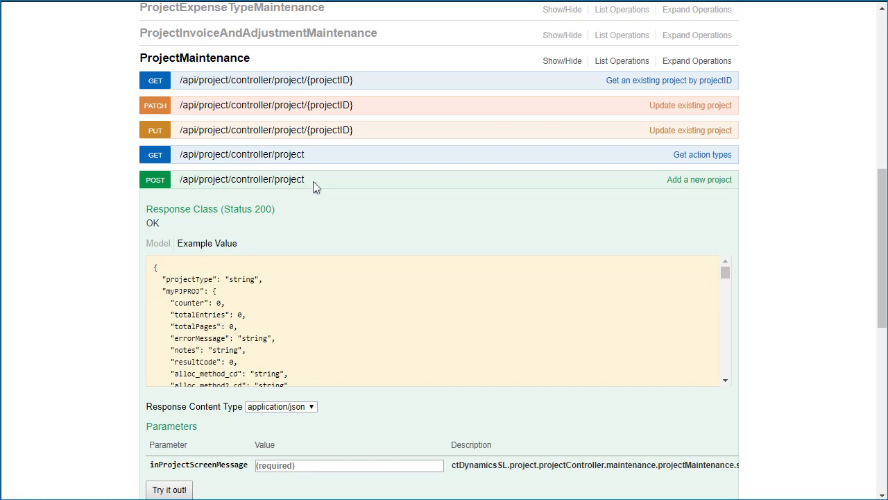
{"action": "mouse_move", "coordinate": [318, 187]}
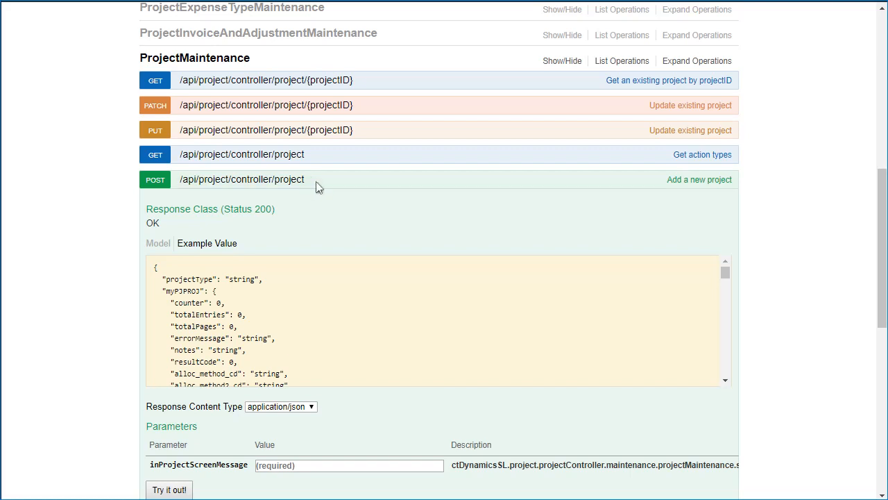
{"action": "mouse_move", "coordinate": [325, 187]}
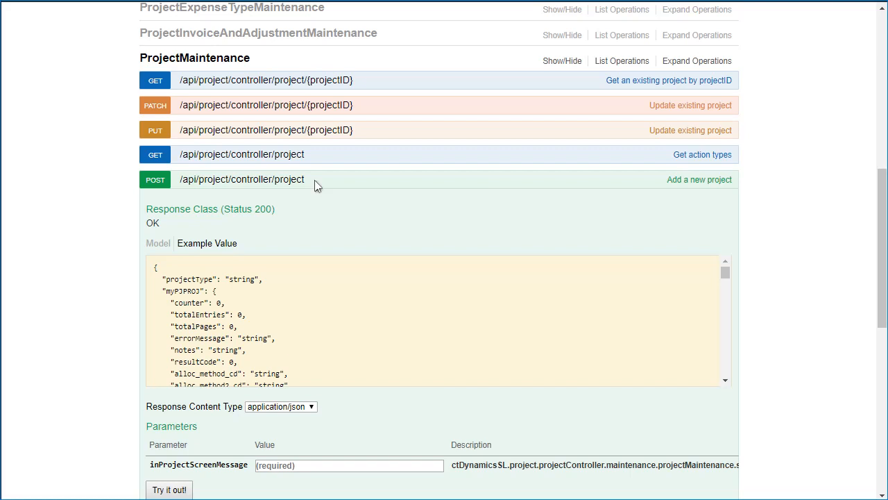
{"action": "mouse_move", "coordinate": [116, 219]}
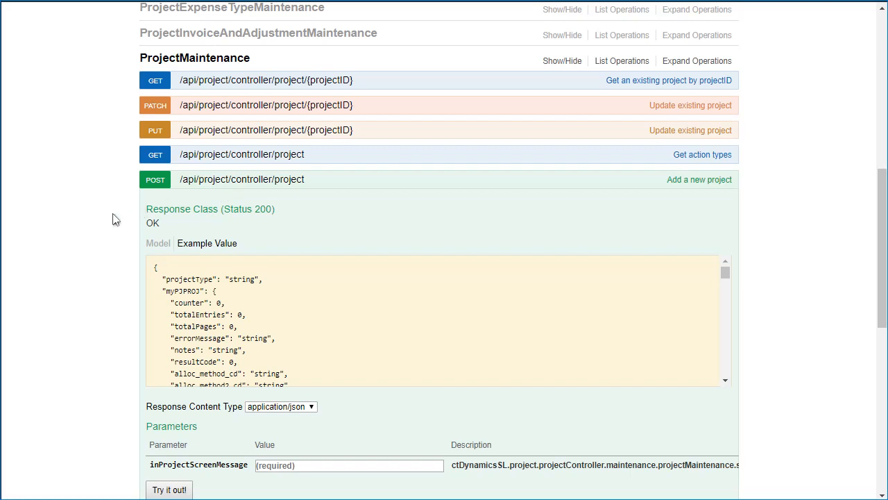
{"action": "scroll", "scroll_direction": "down", "scroll_amount": 3}
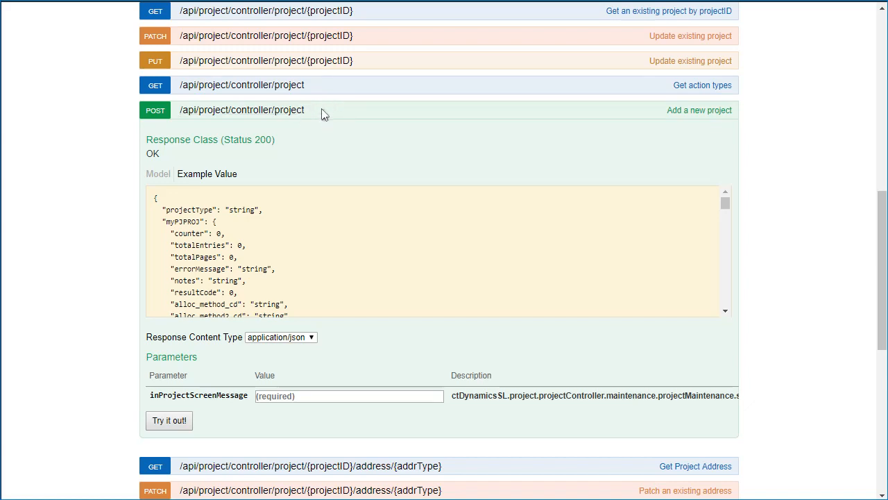
{"action": "scroll", "scroll_direction": "down", "scroll_amount": 3}
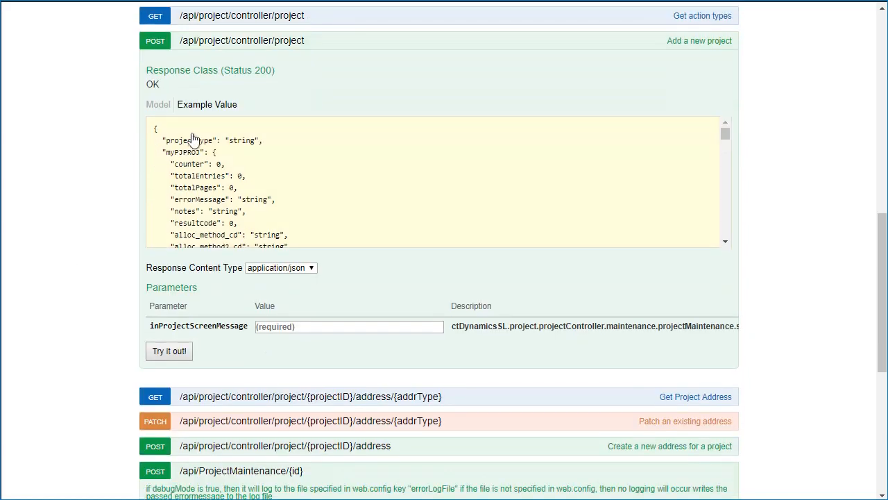
{"action": "scroll", "scroll_direction": "down", "scroll_amount": 3}
{"action": "type", "text": "{"}
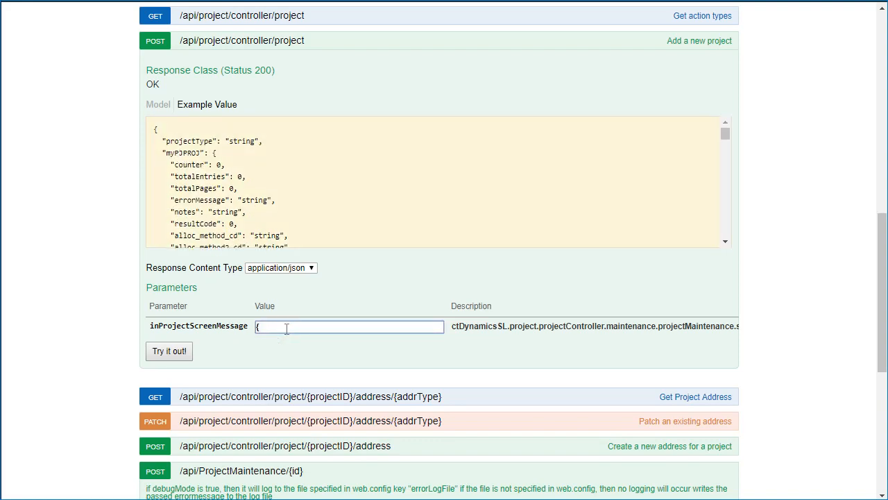
{"action": "type", "text": "\"myPROJ\":"}
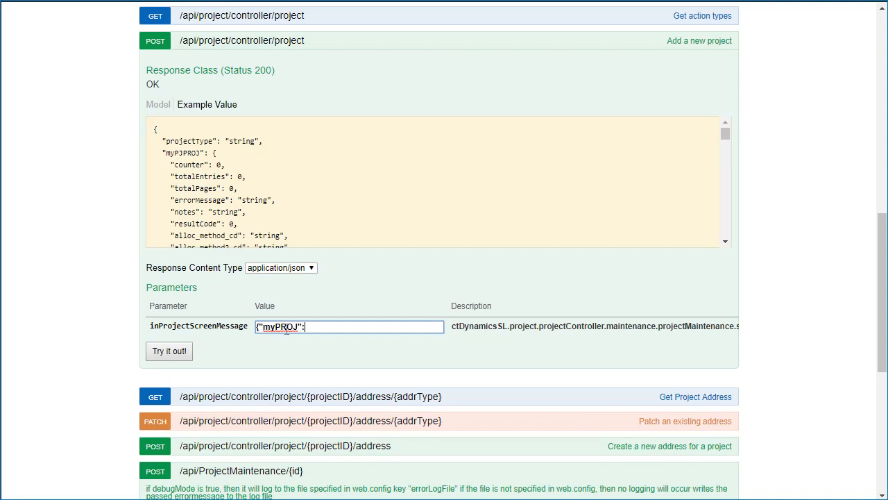
{"action": "type", "text": "{"}
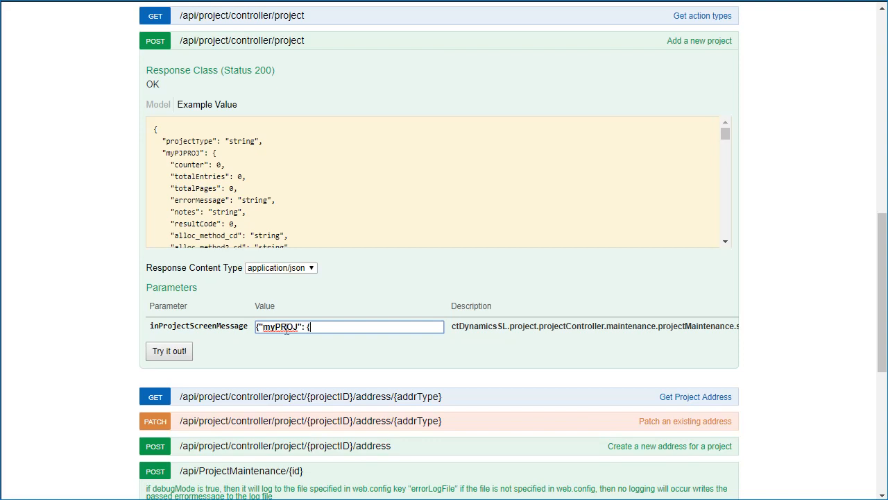
{"action": "left_click", "coordinate": [348, 326]}
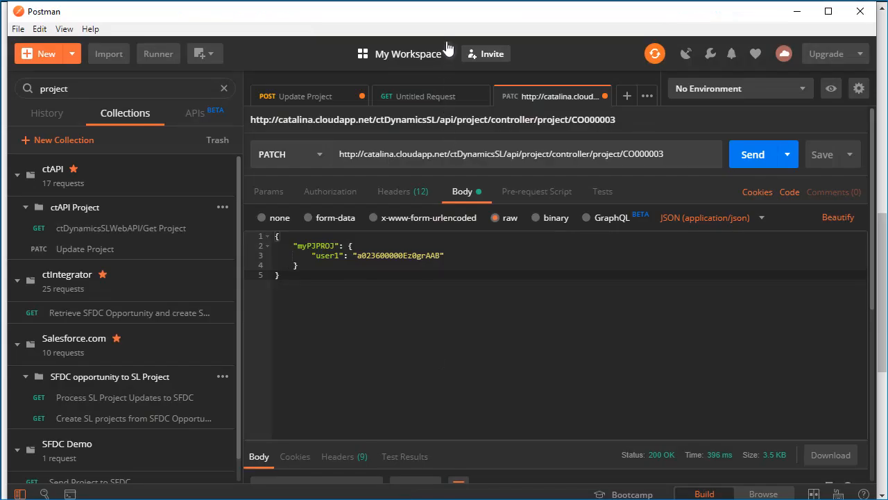
{"action": "mouse_move", "coordinate": [448, 47]}
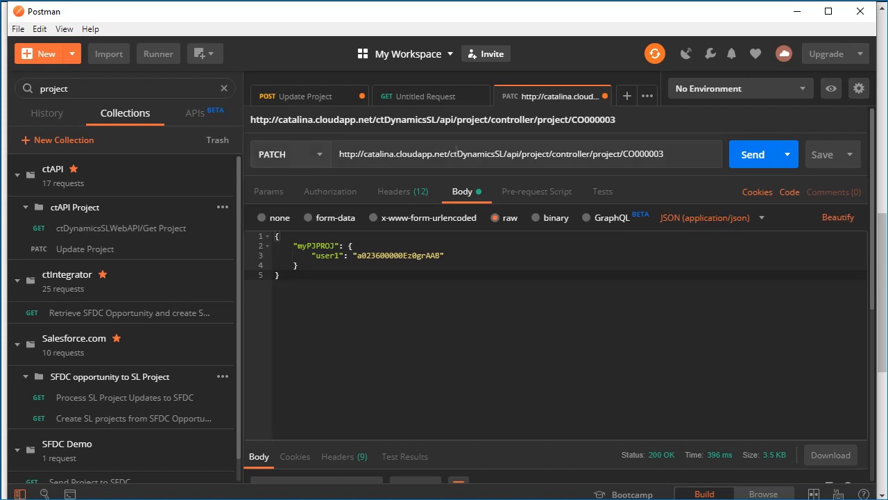
Step: Switch the request method to POST and enter the CO000004 JSON body
{"action": "left_click", "coordinate": [289, 154]}
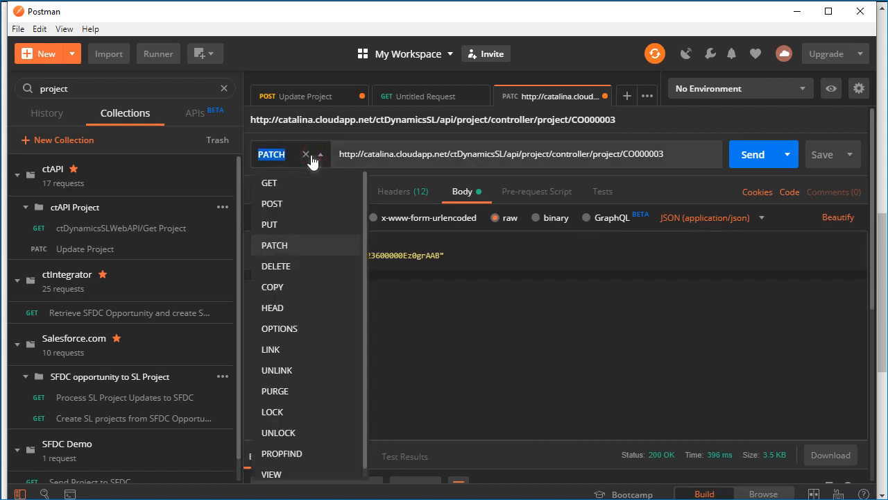
{"action": "left_click", "coordinate": [272, 204]}
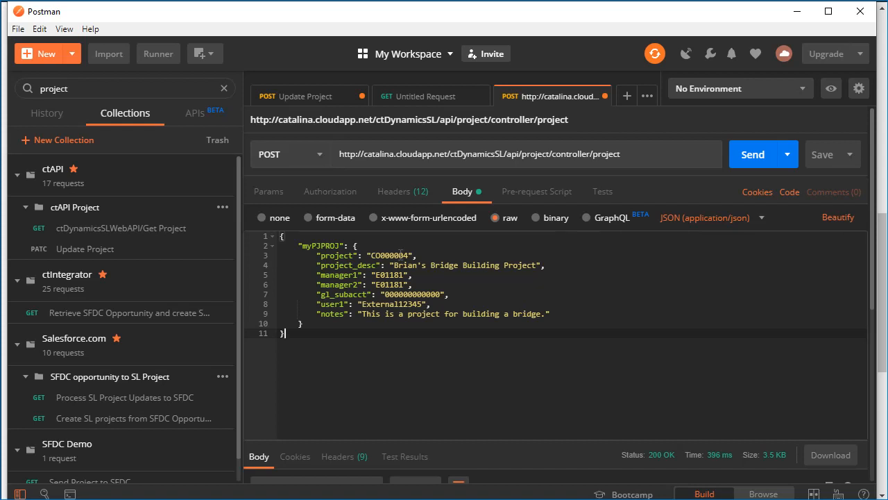
{"action": "double_click", "coordinate": [392, 256]}
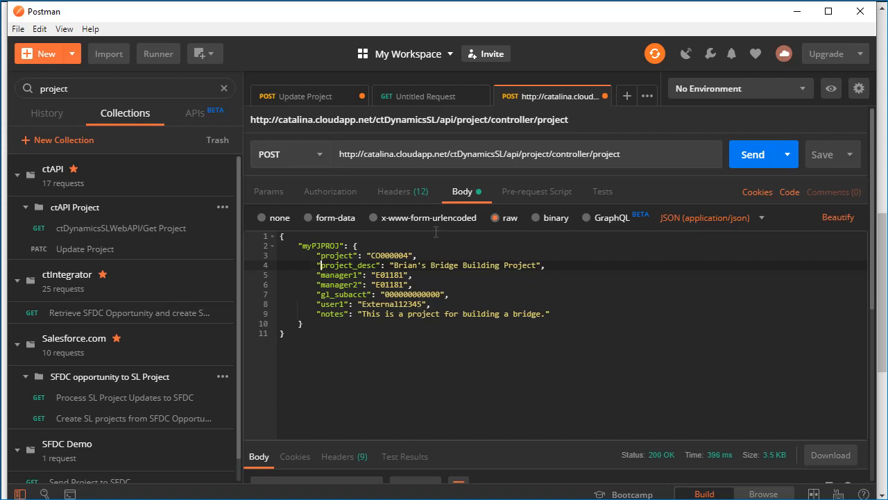
Step: Send the project request and scroll through the 200 OK response record
{"action": "left_click", "coordinate": [753, 154]}
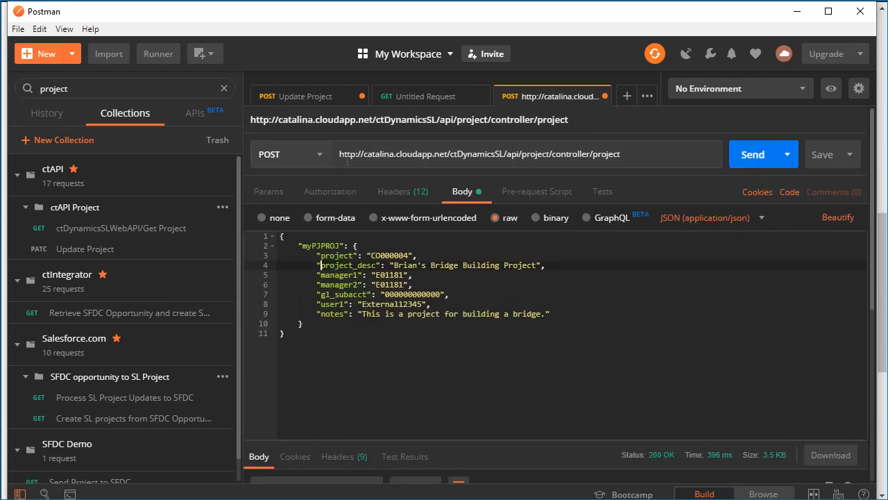
{"action": "left_click", "coordinate": [753, 154]}
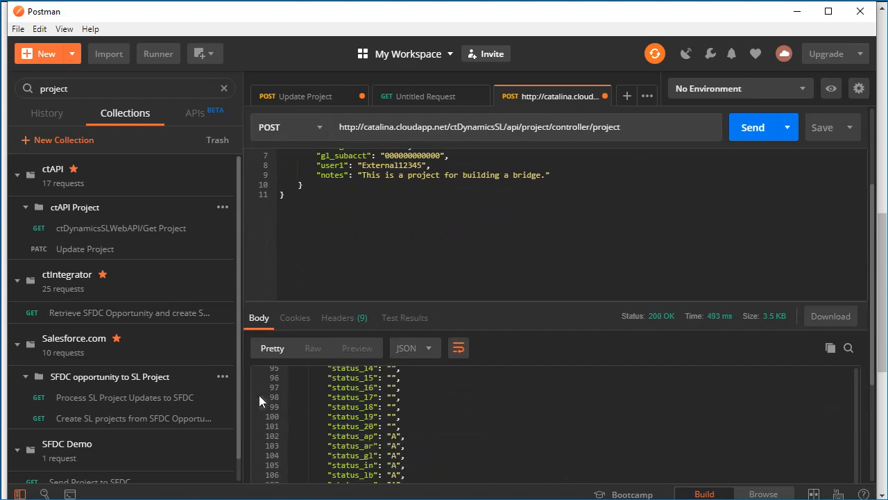
{"action": "scroll", "scroll_direction": "down", "scroll_amount": 3}
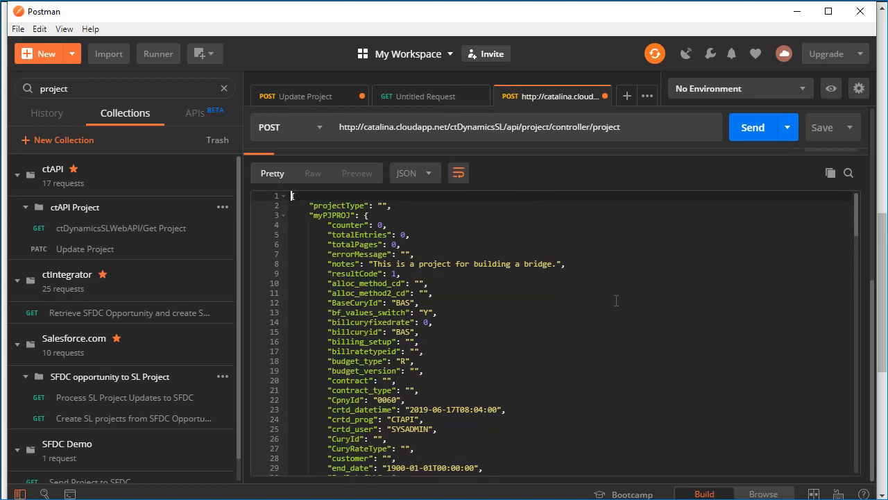
{"action": "scroll", "scroll_direction": "down", "scroll_amount": 3}
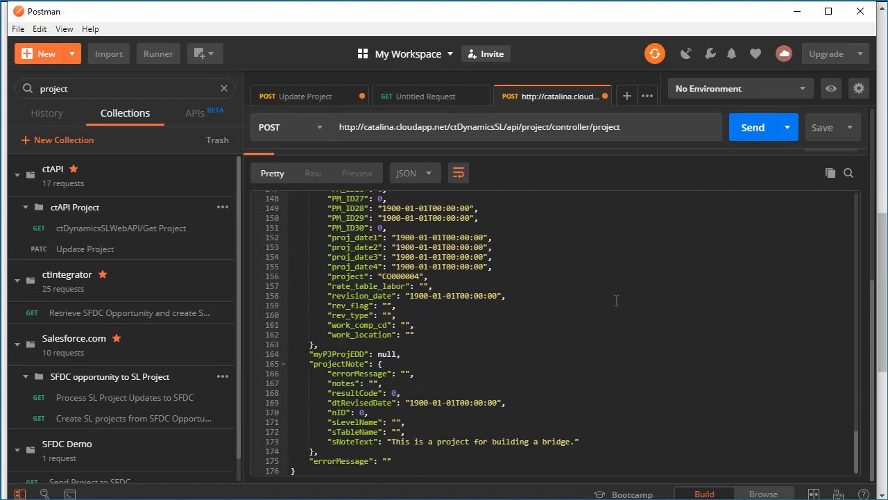
{"action": "mouse_move", "coordinate": [529, 462]}
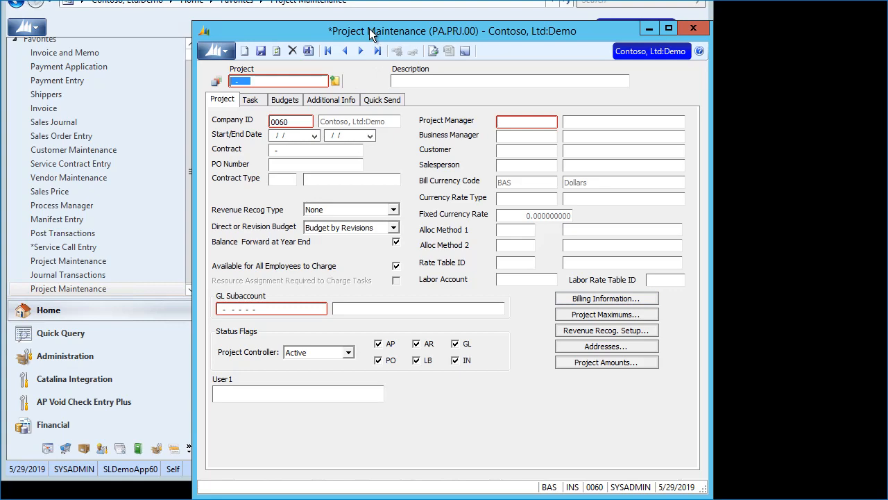
Step: Load project CO-000004 in Project Maintenance and review its Task and Additional Info tabs
{"action": "left_click", "coordinate": [336, 81]}
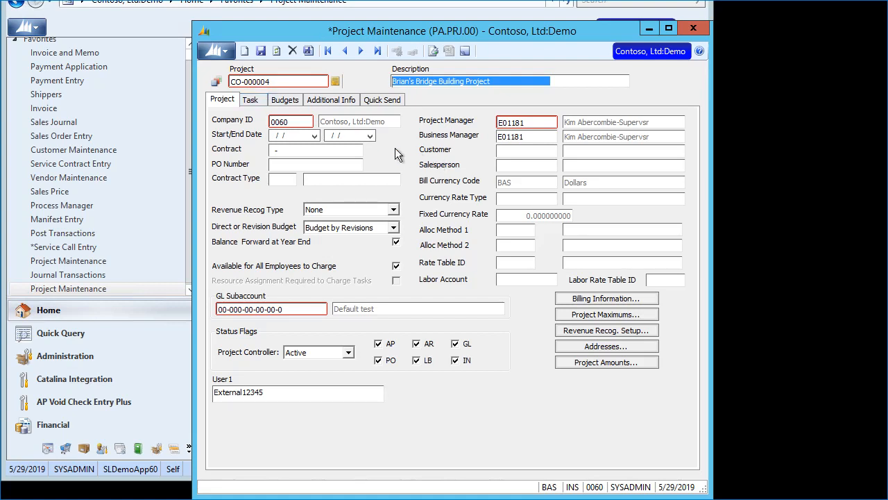
{"action": "mouse_move", "coordinate": [251, 338]}
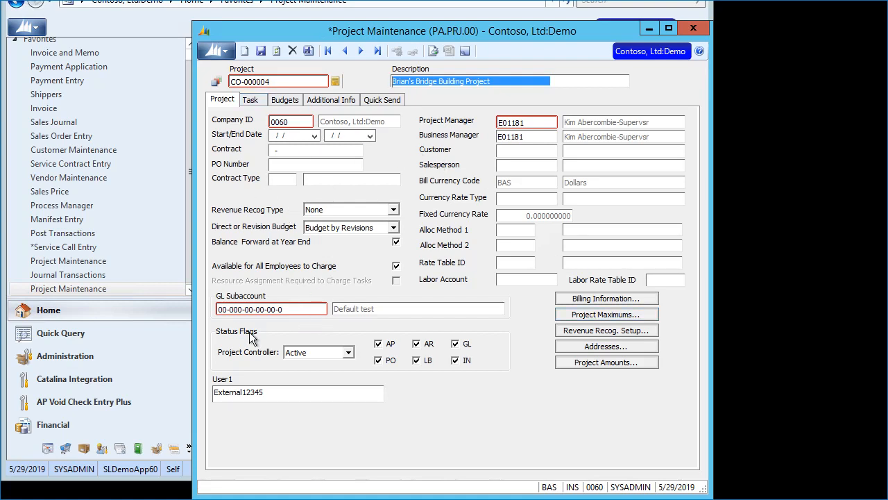
{"action": "left_click", "coordinate": [262, 392]}
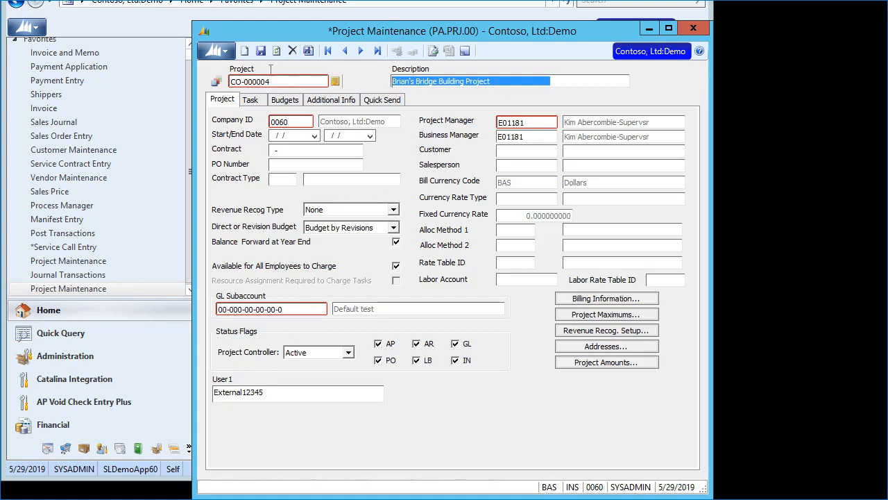
{"action": "left_click", "coordinate": [250, 99]}
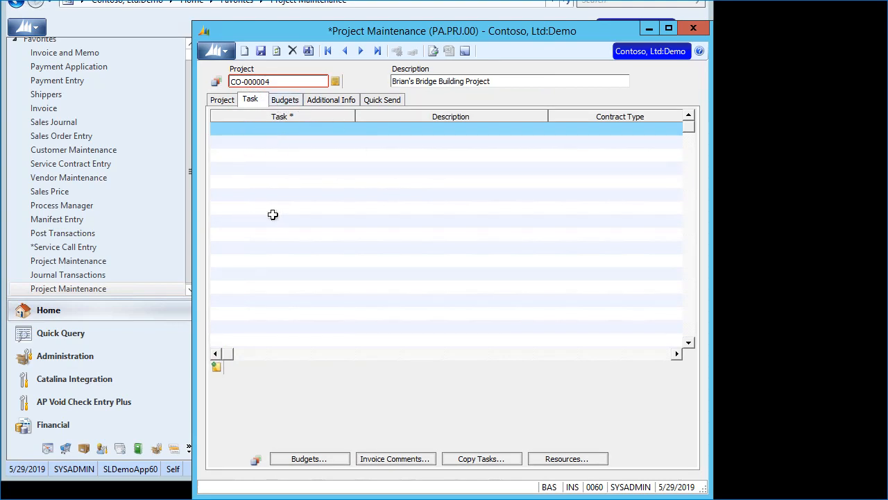
{"action": "left_click", "coordinate": [330, 99]}
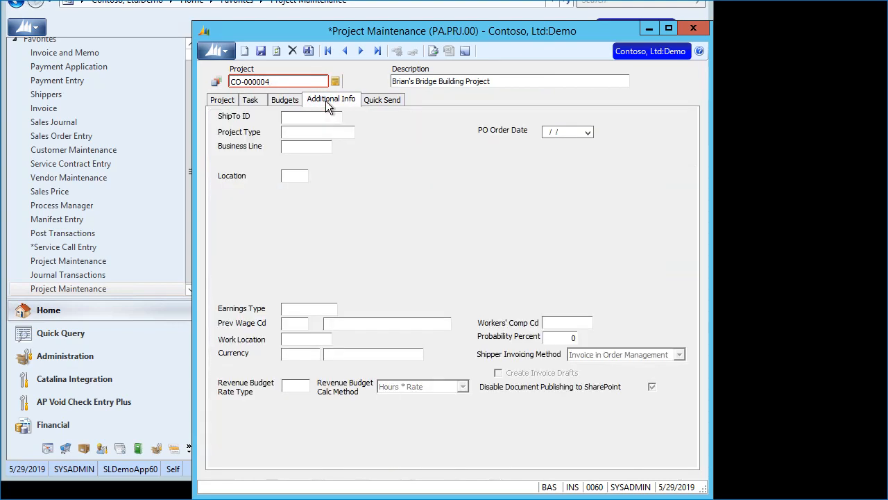
{"action": "left_click", "coordinate": [222, 99]}
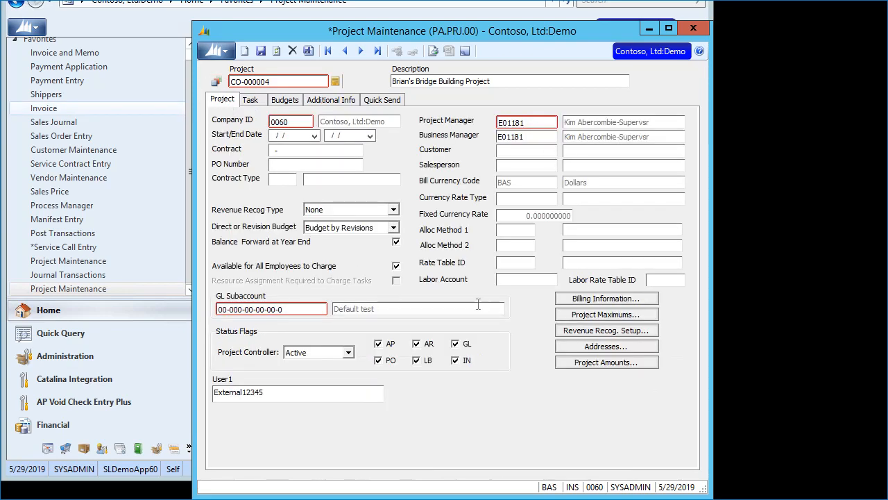
{"action": "mouse_move", "coordinate": [503, 179]}
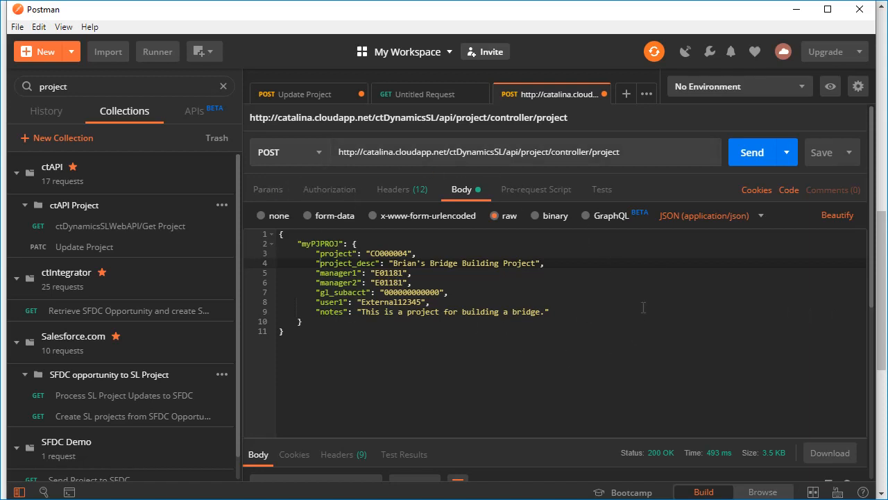
Step: Resend the CO000004 POST and read the 400 'project entry already exists' error
{"action": "double_click", "coordinate": [335, 253]}
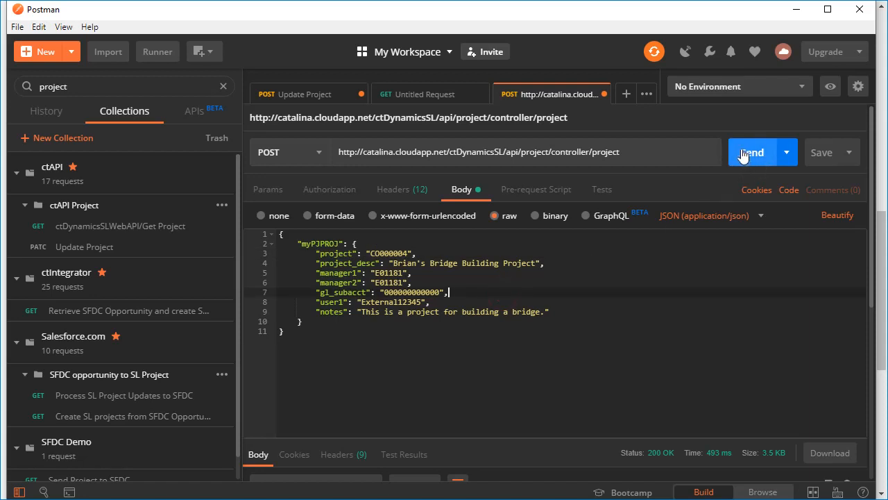
{"action": "left_click", "coordinate": [752, 152]}
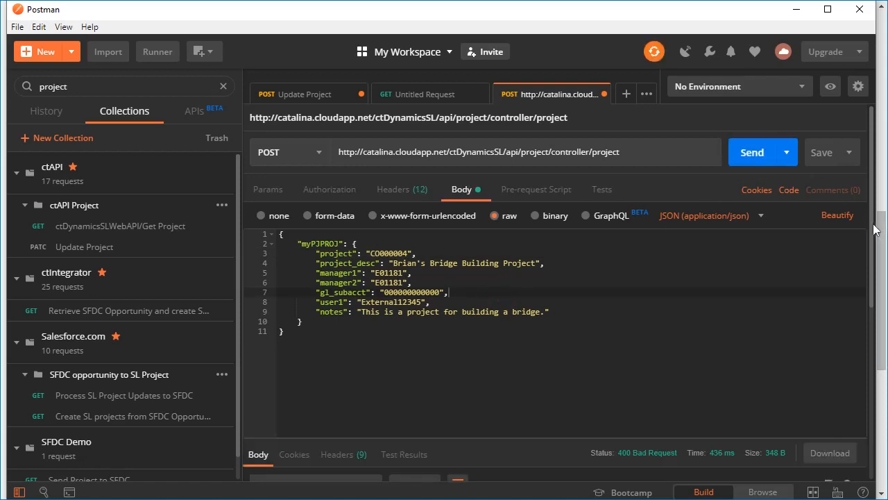
{"action": "left_click", "coordinate": [751, 152]}
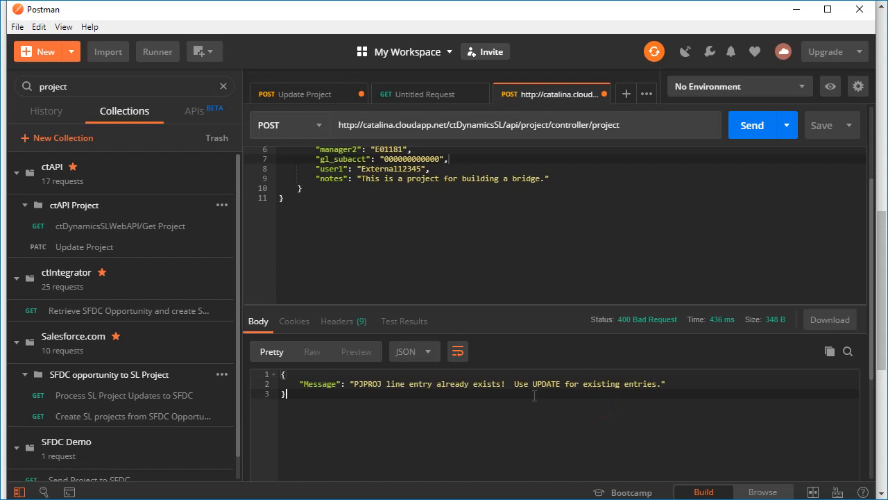
{"action": "mouse_move", "coordinate": [388, 383]}
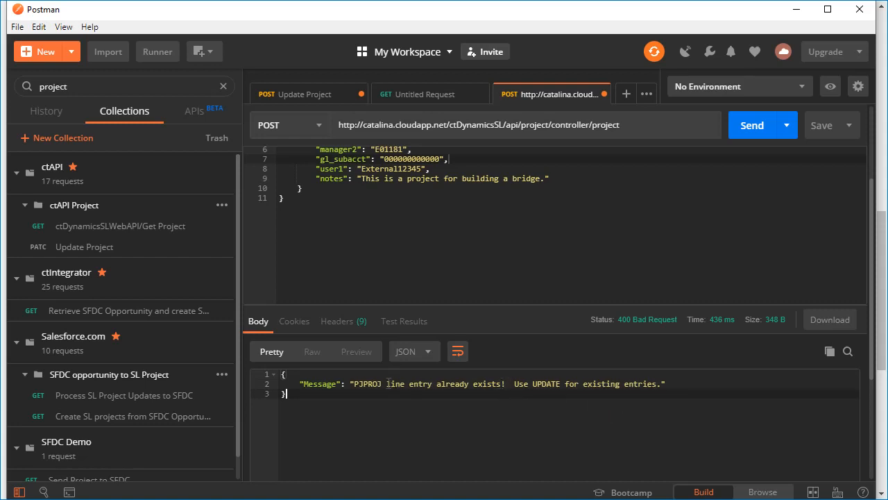
{"action": "mouse_move", "coordinate": [481, 381]}
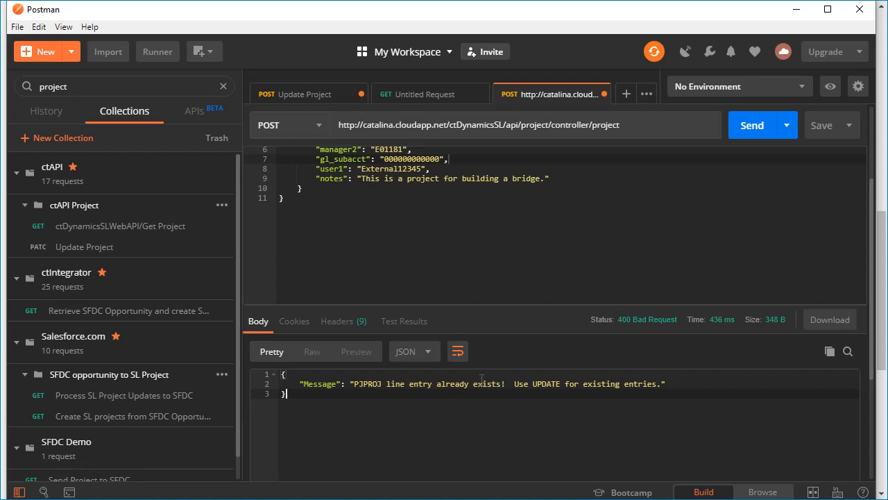
{"action": "mouse_move", "coordinate": [629, 313]}
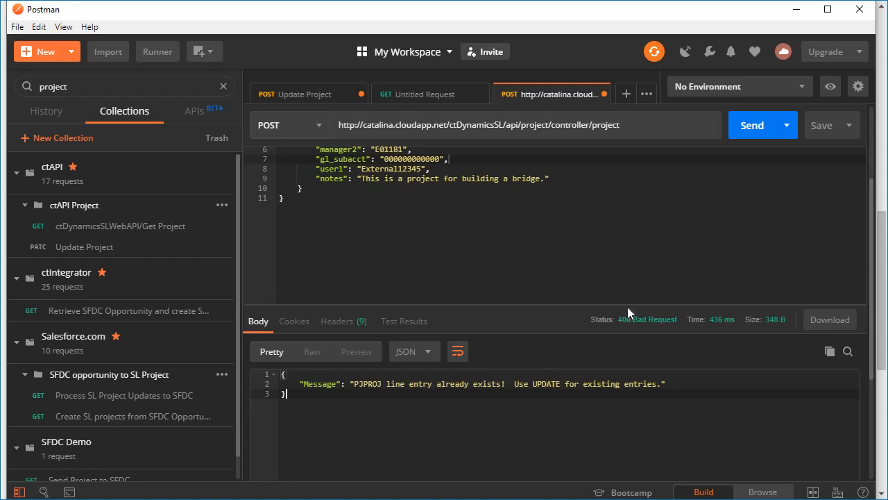